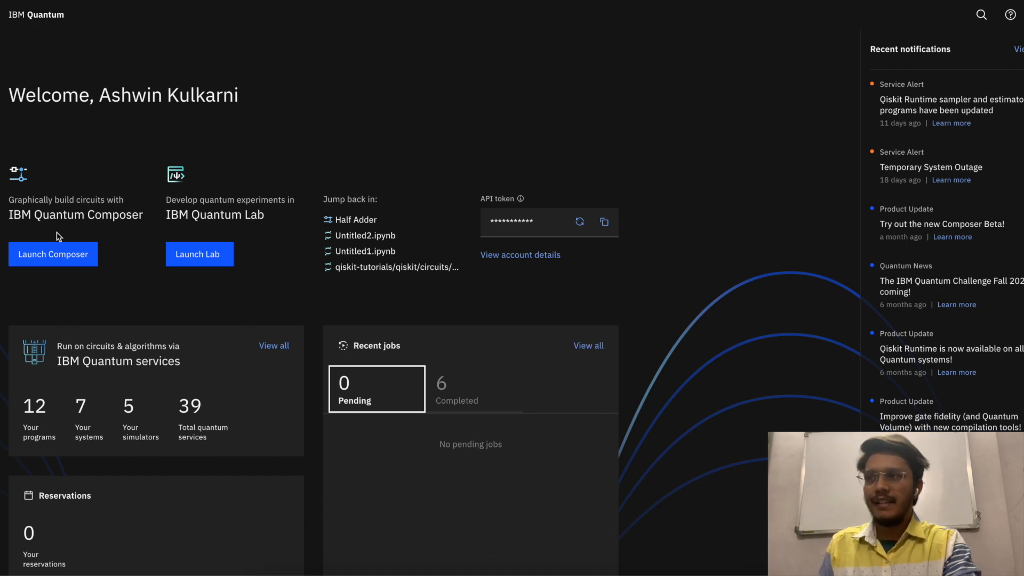
{"action": "mouse_move", "coordinate": [224, 227]}
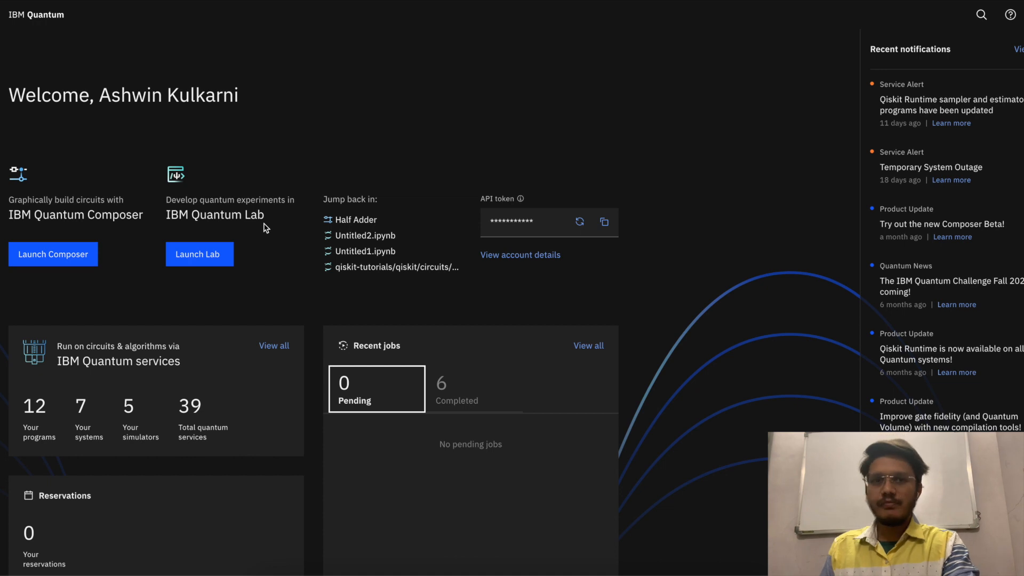
{"action": "mouse_move", "coordinate": [65, 187]}
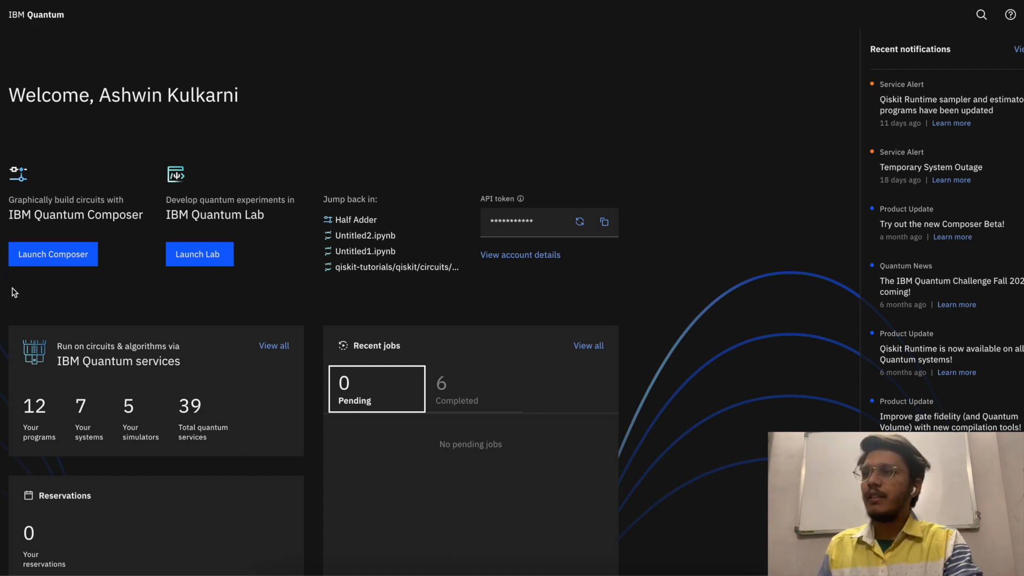
{"action": "mouse_move", "coordinate": [177, 289]}
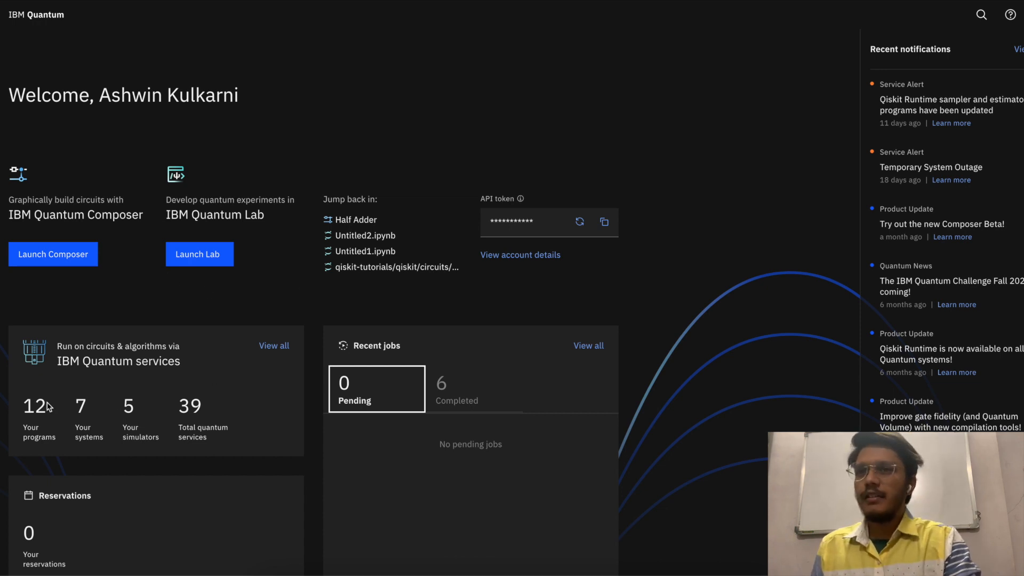
{"action": "mouse_move", "coordinate": [485, 460]}
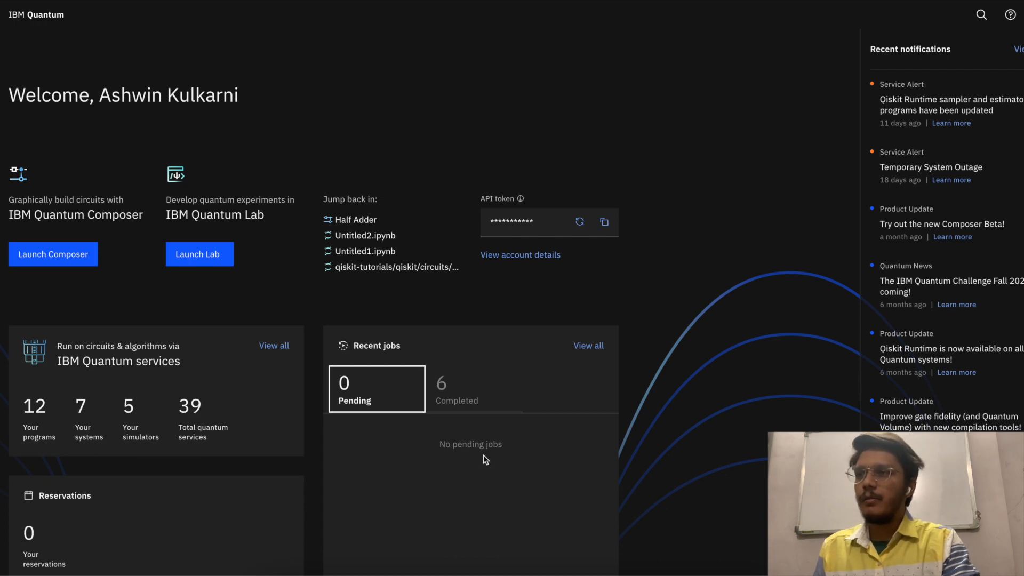
{"action": "mouse_move", "coordinate": [397, 131]}
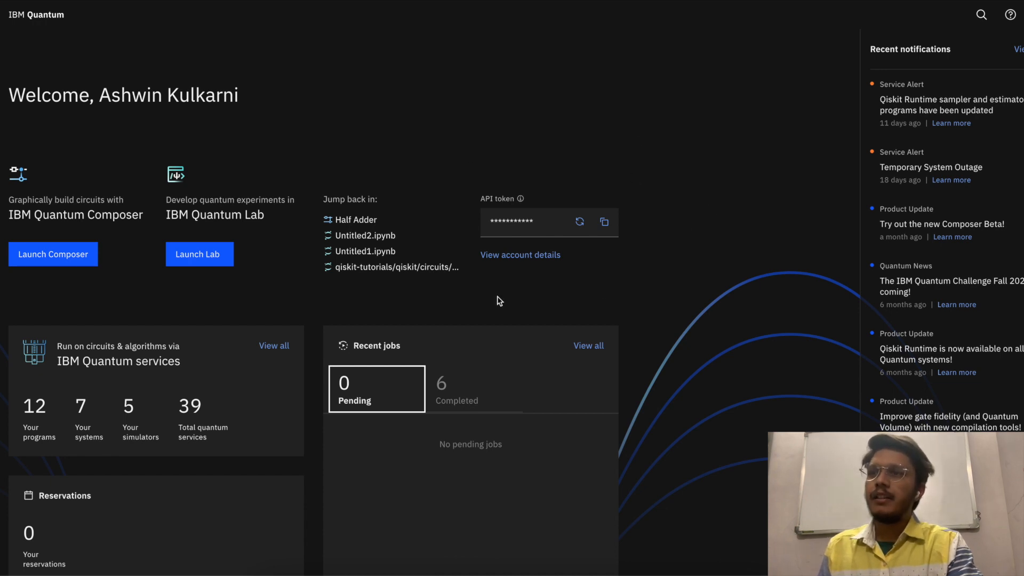
{"action": "mouse_move", "coordinate": [509, 319]}
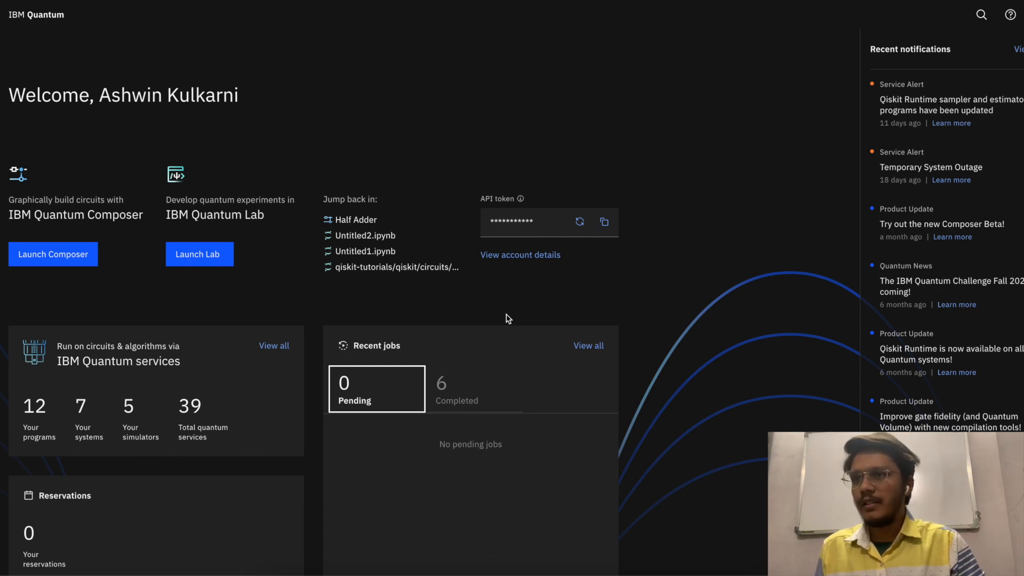
{"action": "mouse_move", "coordinate": [457, 197]}
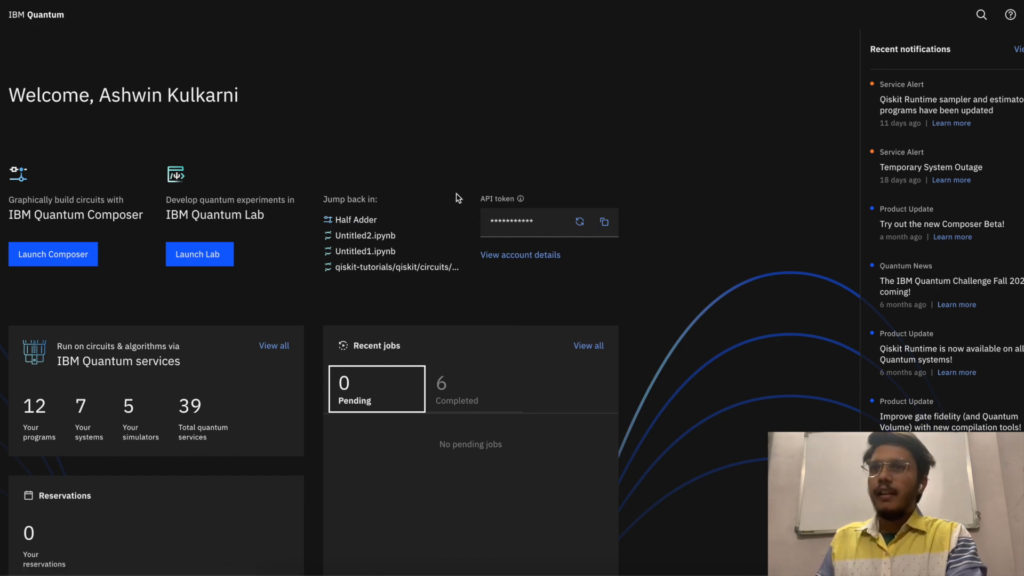
- Open the saved Half Adder circuit from the dashboard's 'Jump back in' list
{"action": "left_click", "coordinate": [52, 253]}
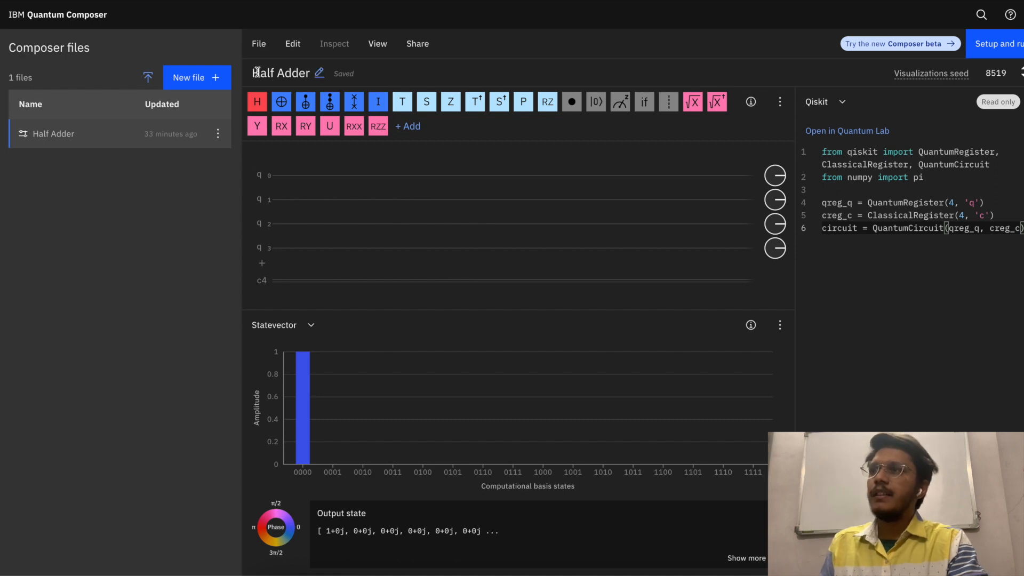
{"action": "mouse_move", "coordinate": [553, 235]}
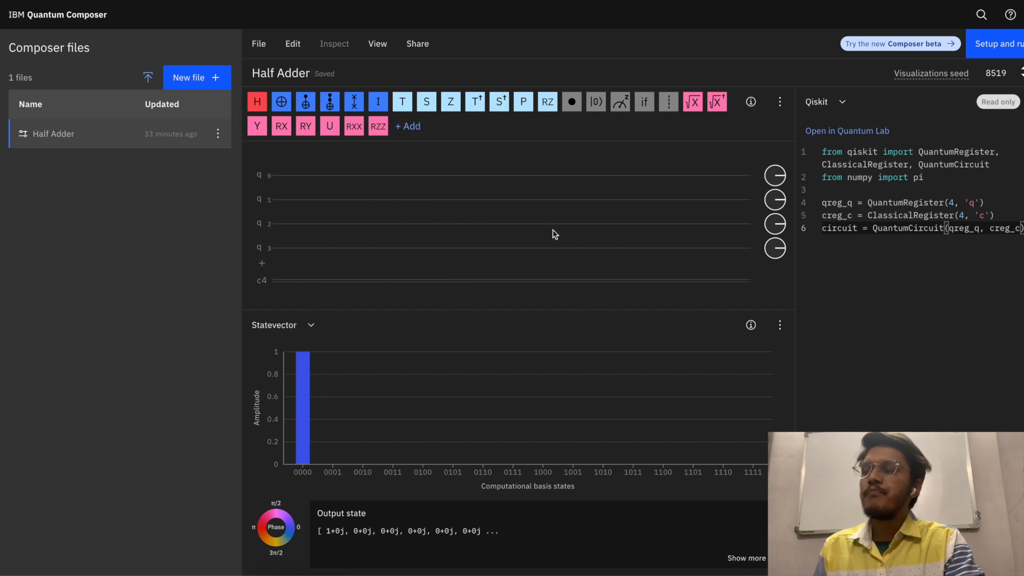
{"action": "mouse_move", "coordinate": [216, 348]}
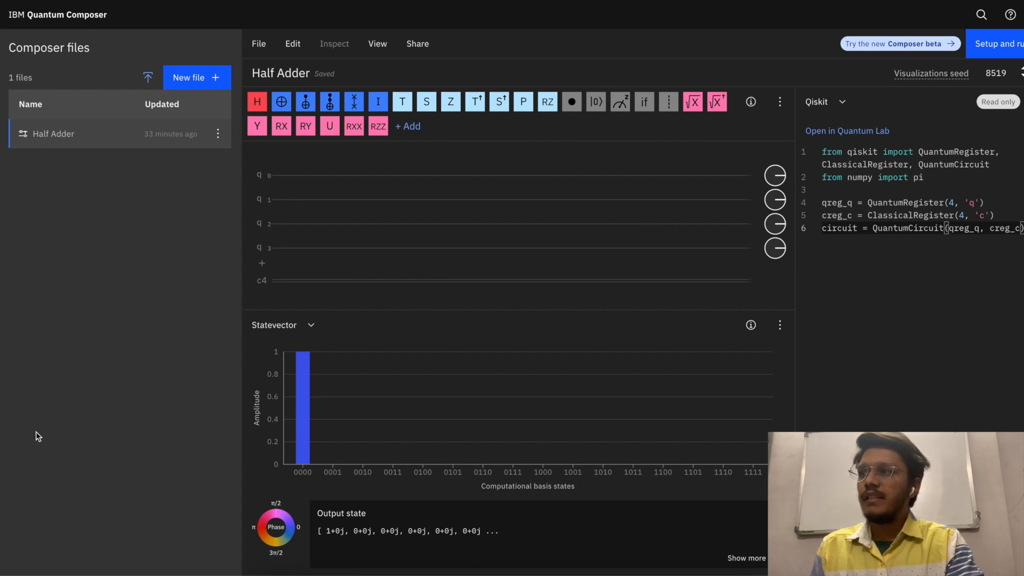
{"action": "mouse_move", "coordinate": [147, 474]}
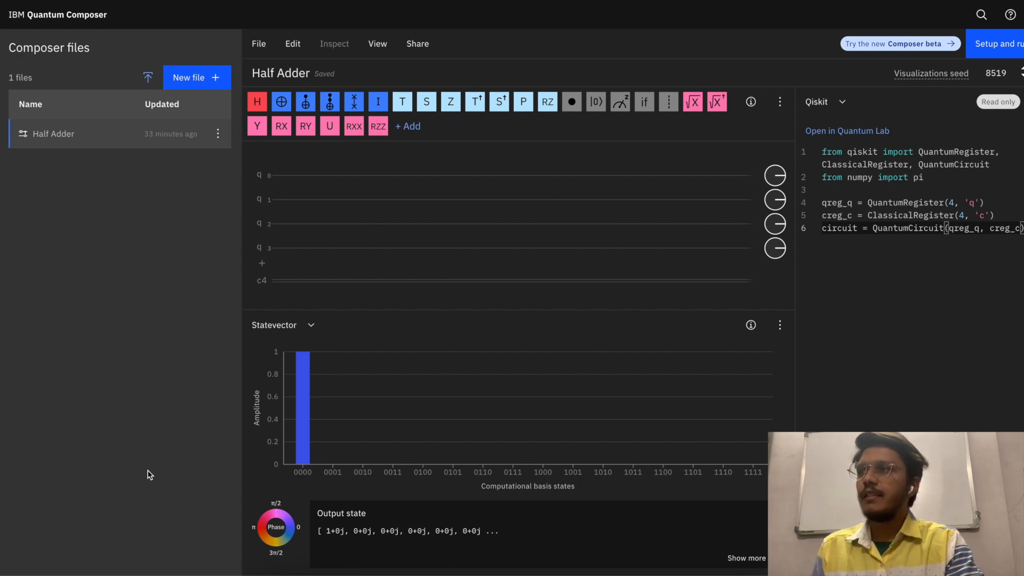
{"action": "mouse_move", "coordinate": [131, 264]}
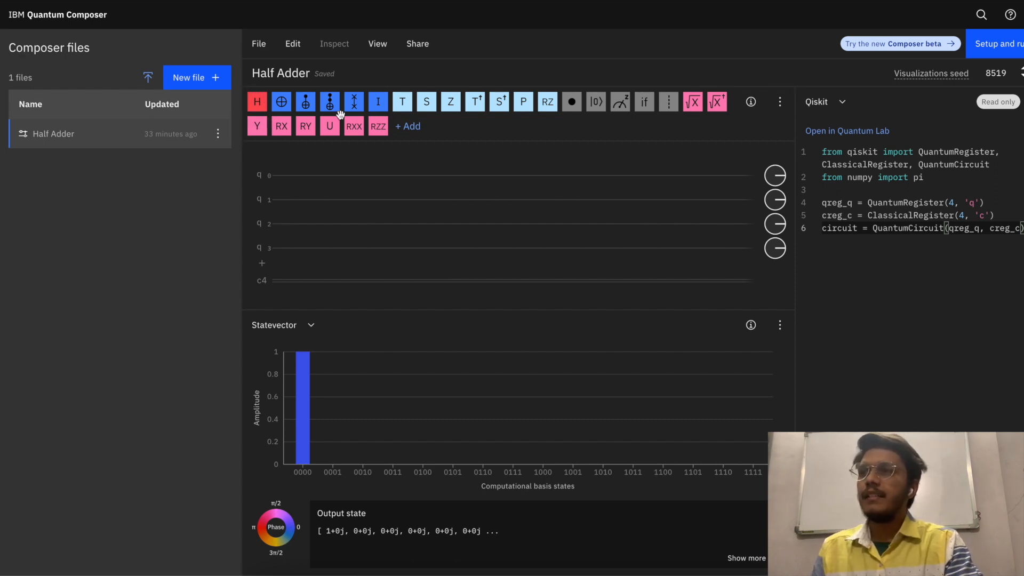
{"action": "mouse_move", "coordinate": [490, 142]}
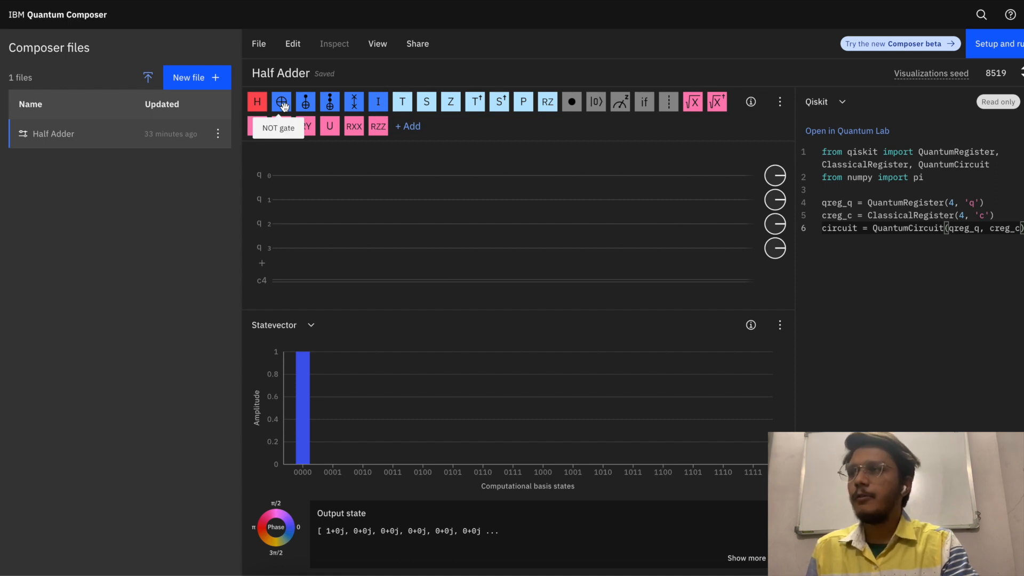
{"action": "mouse_move", "coordinate": [304, 101]}
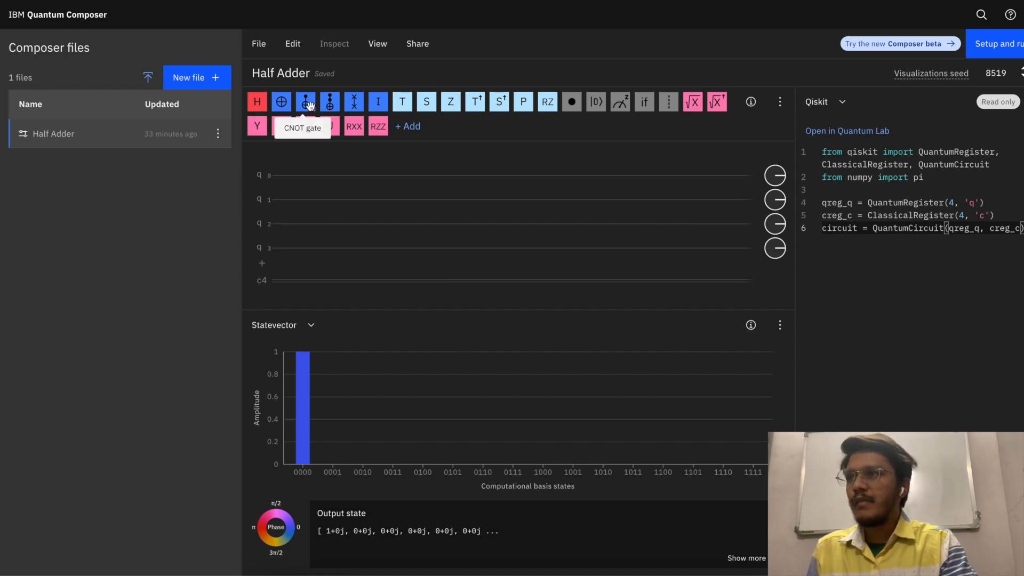
{"action": "mouse_move", "coordinate": [330, 102]}
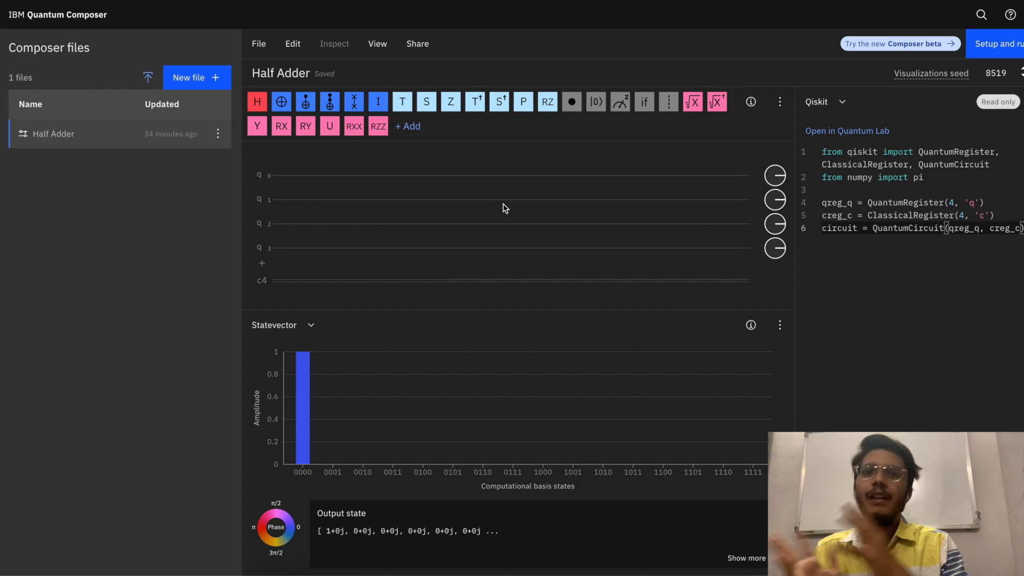
{"action": "mouse_move", "coordinate": [364, 183]}
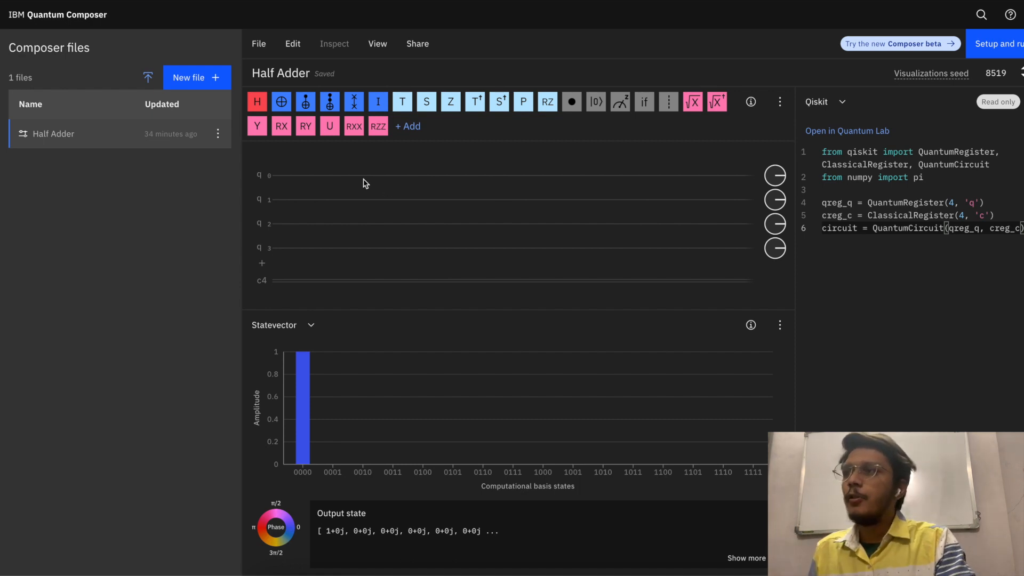
{"action": "mouse_move", "coordinate": [305, 101]}
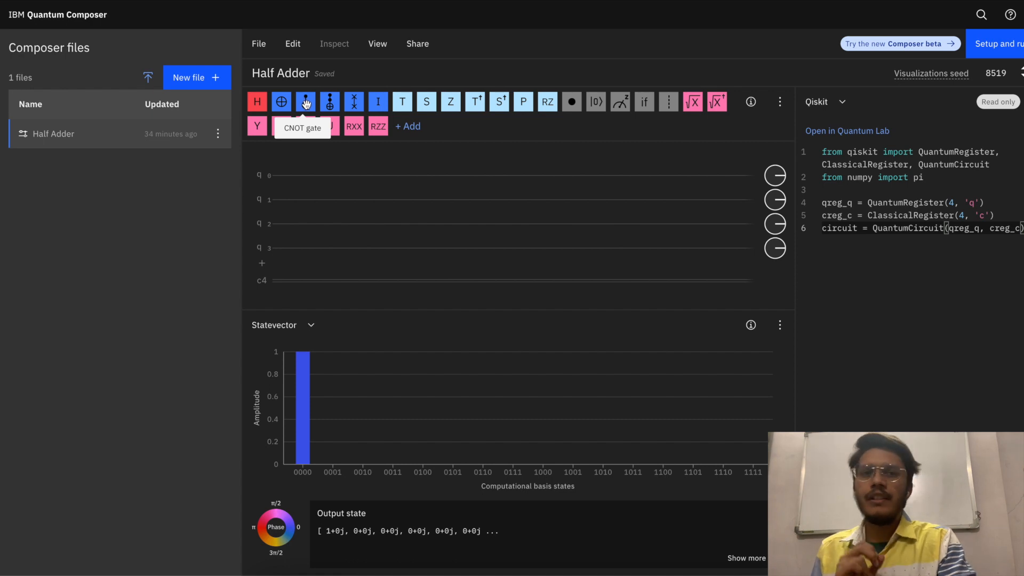
{"action": "mouse_move", "coordinate": [330, 101]}
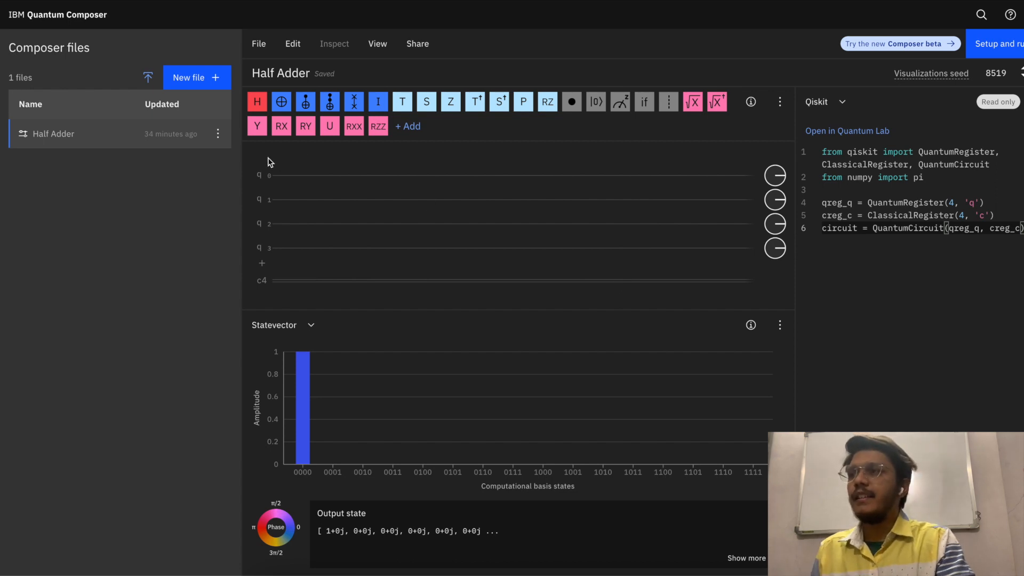
{"action": "mouse_move", "coordinate": [256, 262]}
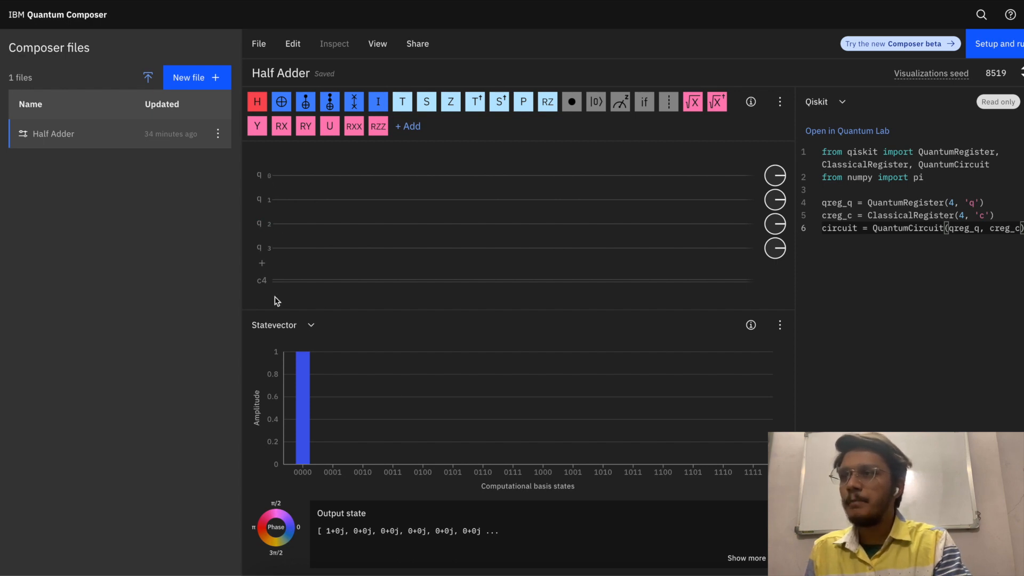
{"action": "mouse_move", "coordinate": [310, 242]}
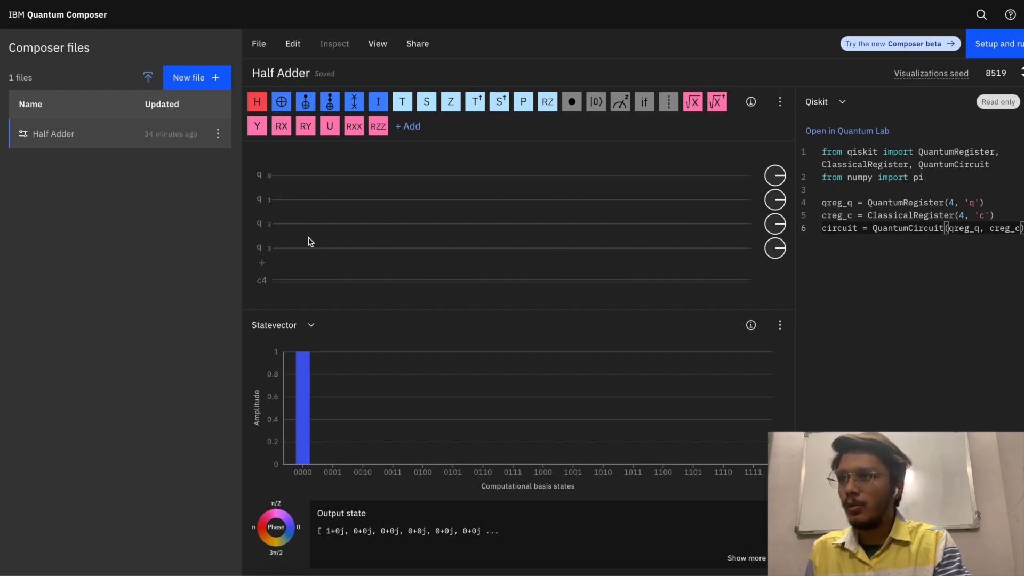
{"action": "mouse_move", "coordinate": [303, 227]}
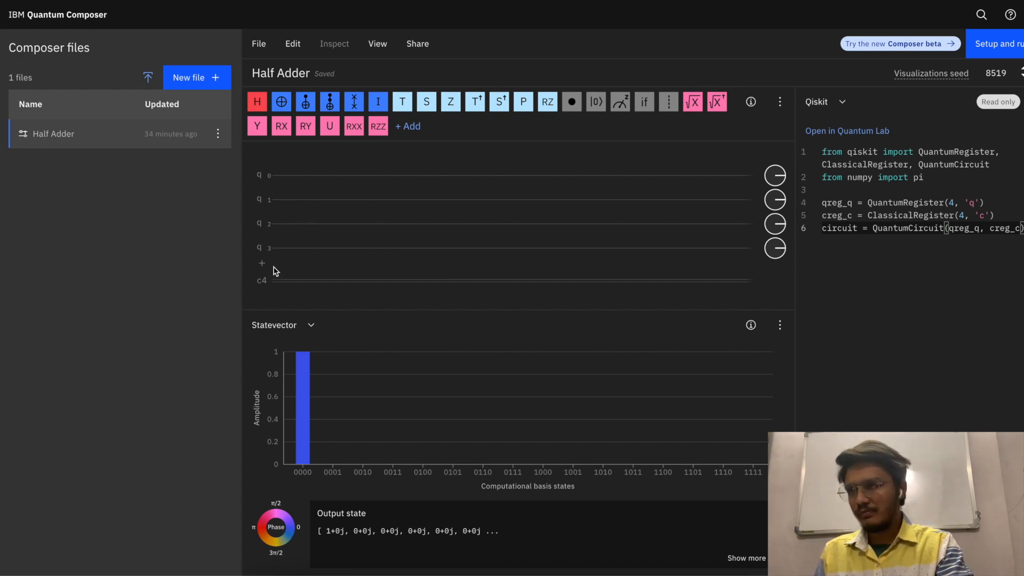
{"action": "mouse_move", "coordinate": [727, 285]}
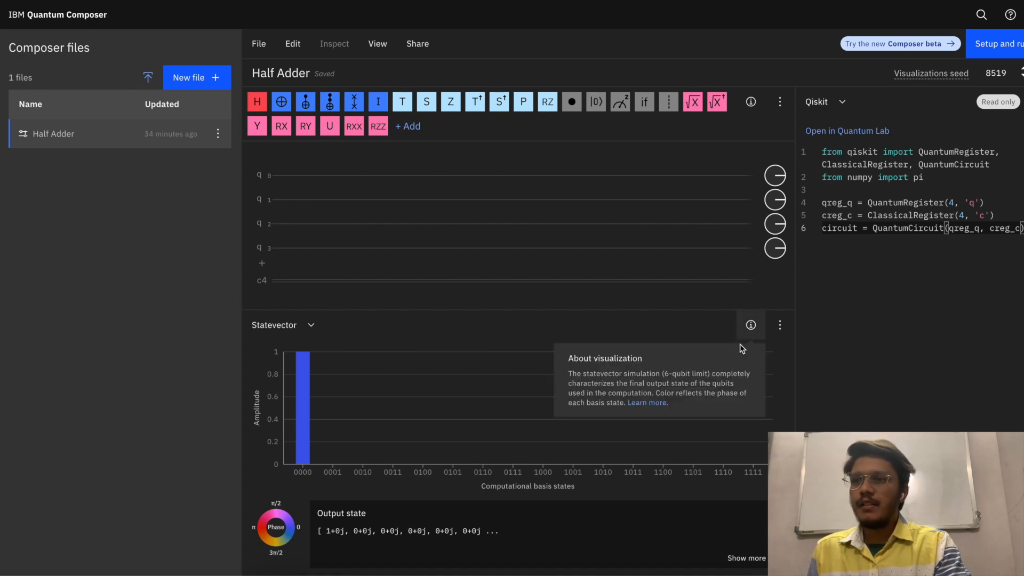
{"action": "left_click", "coordinate": [282, 325]}
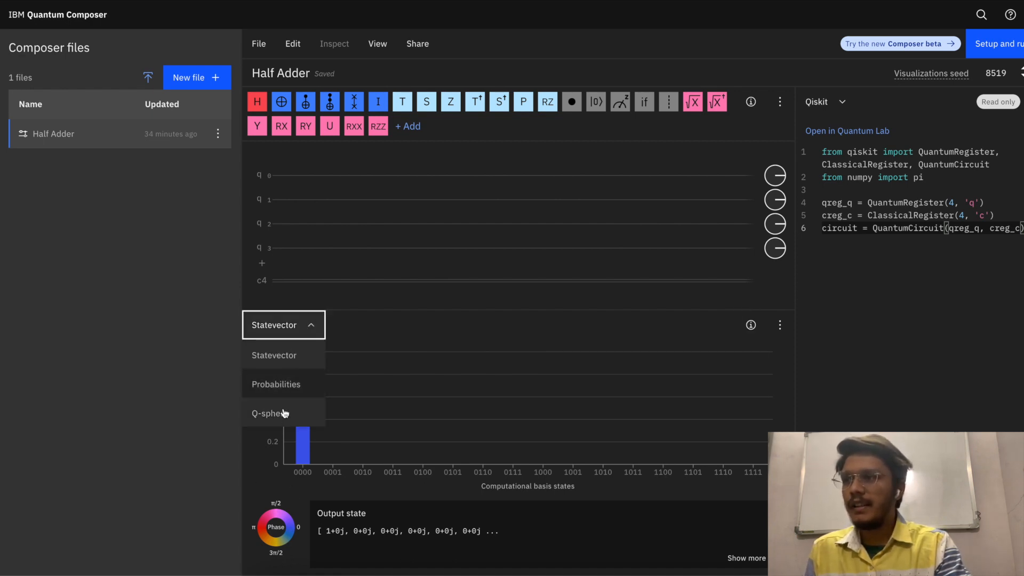
{"action": "left_click", "coordinate": [269, 413]}
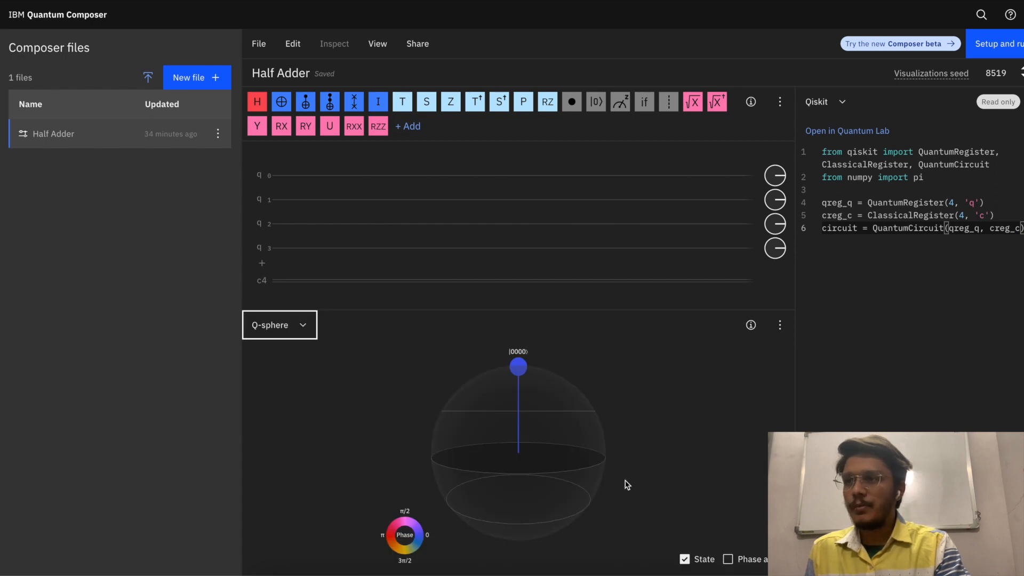
{"action": "left_click", "coordinate": [279, 324]}
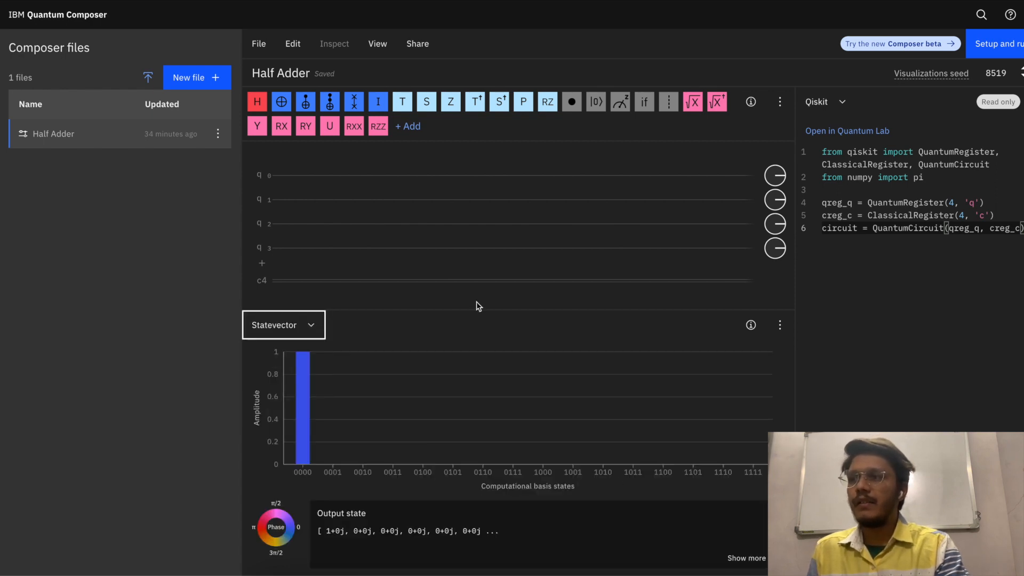
{"action": "left_click", "coordinate": [283, 325]}
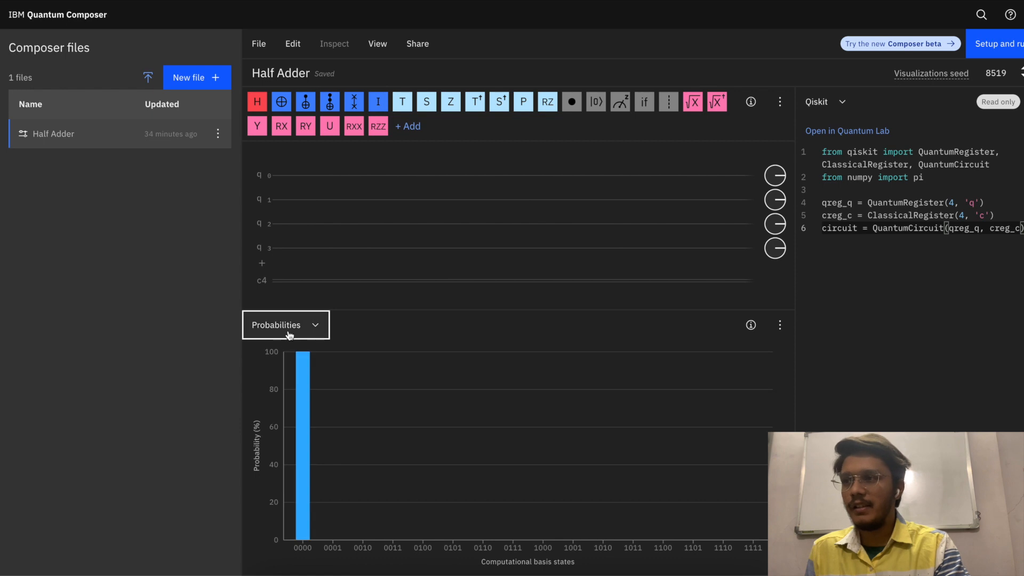
{"action": "left_click", "coordinate": [285, 325]}
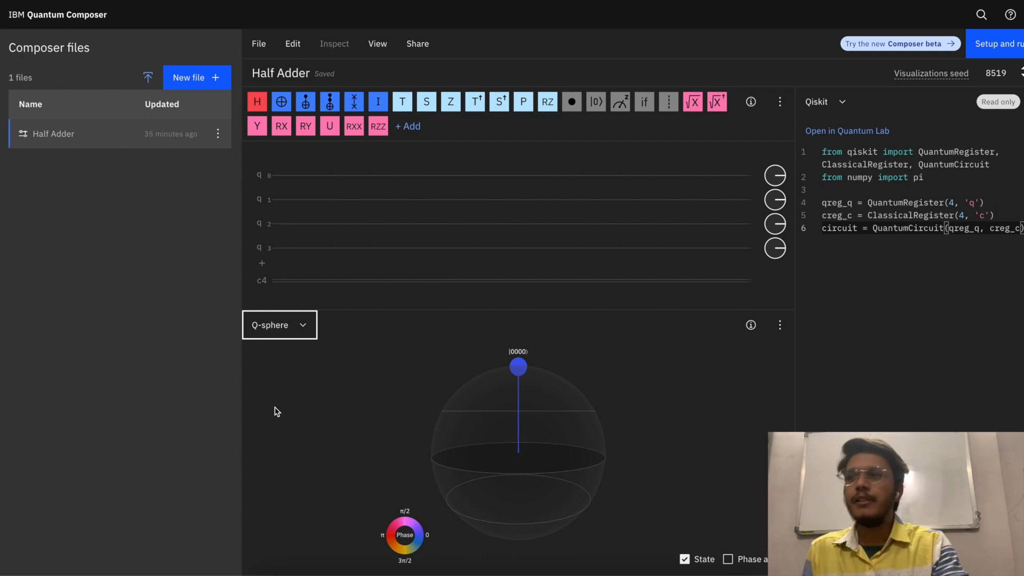
{"action": "left_click", "coordinate": [278, 325]}
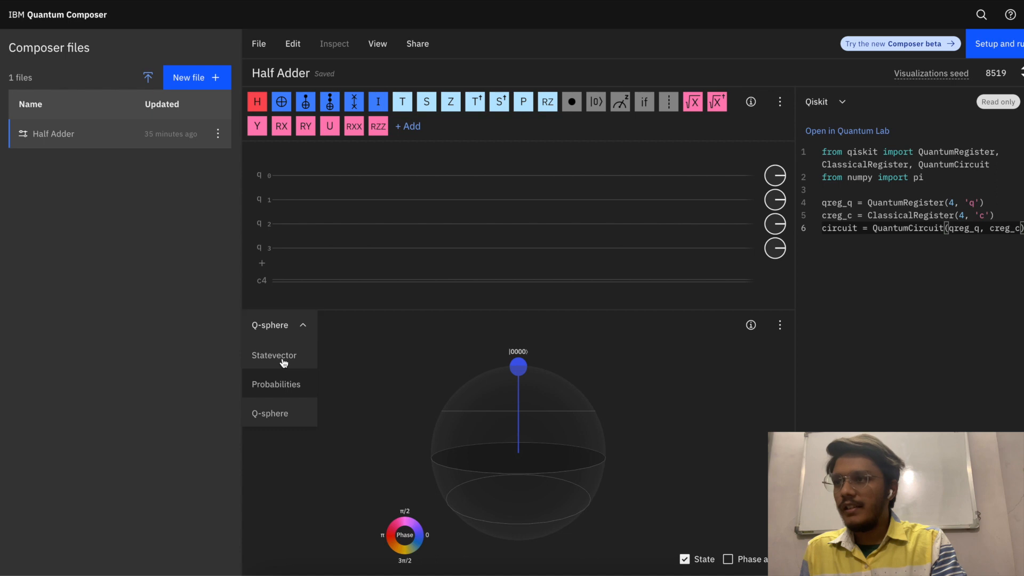
{"action": "left_click", "coordinate": [274, 355]}
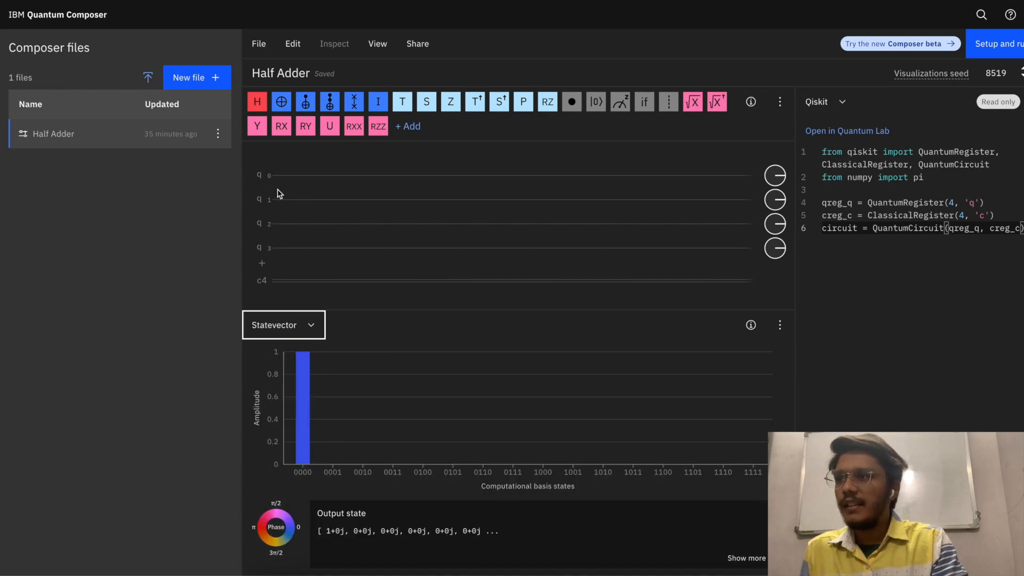
{"action": "mouse_move", "coordinate": [262, 247]}
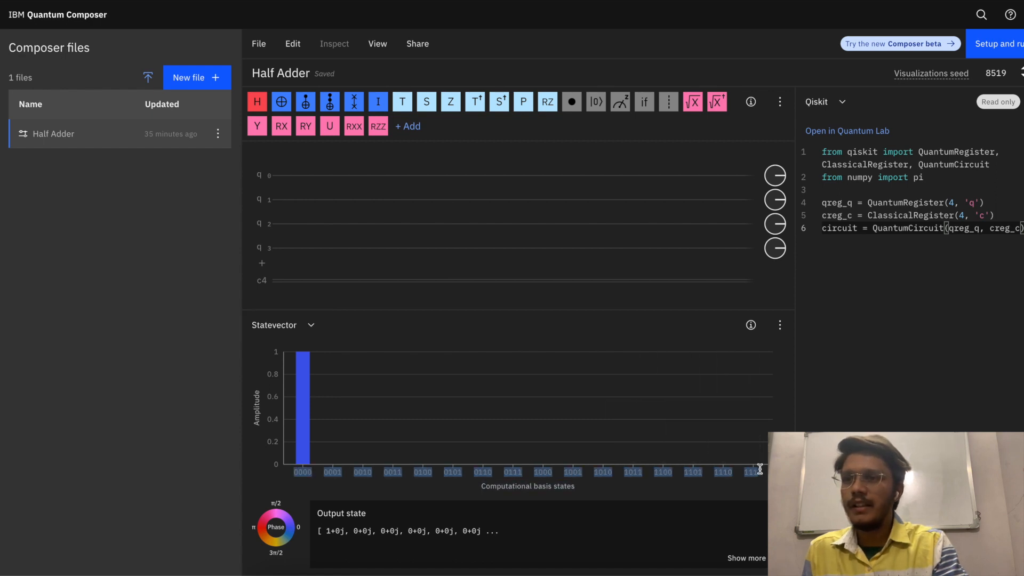
{"action": "mouse_move", "coordinate": [373, 485]}
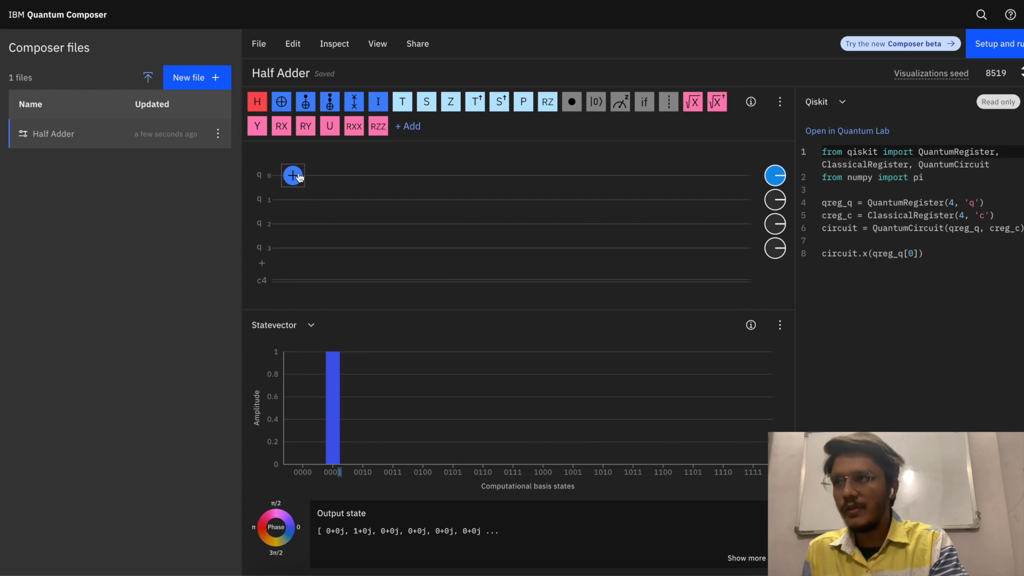
{"action": "mouse_move", "coordinate": [254, 186]}
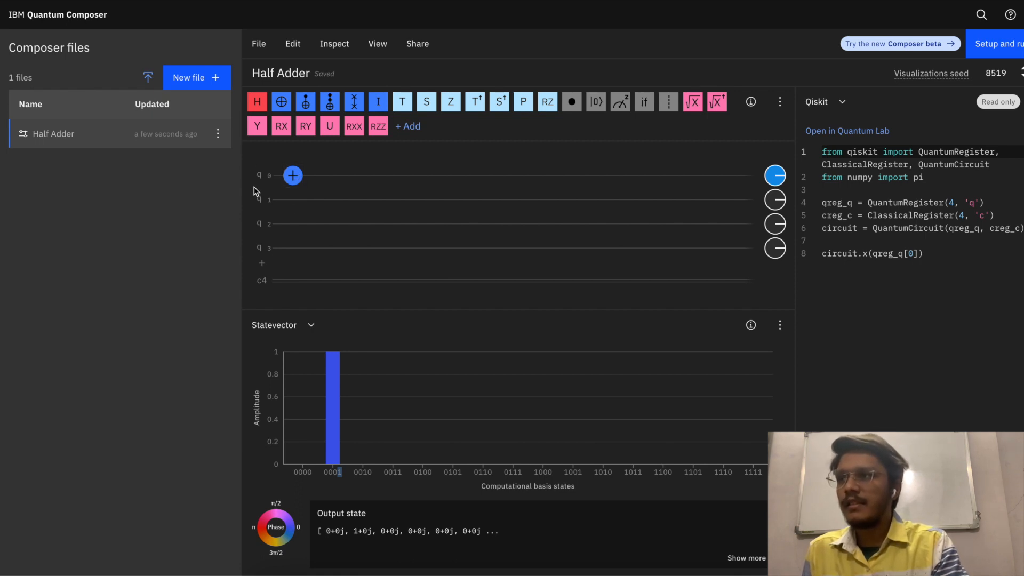
{"action": "mouse_move", "coordinate": [282, 204]}
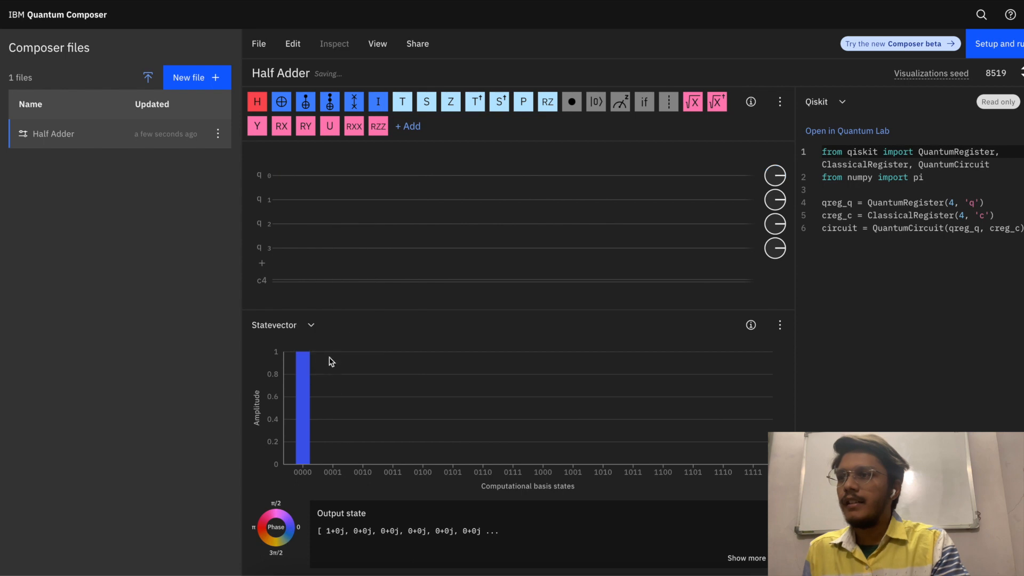
{"action": "mouse_move", "coordinate": [305, 101]}
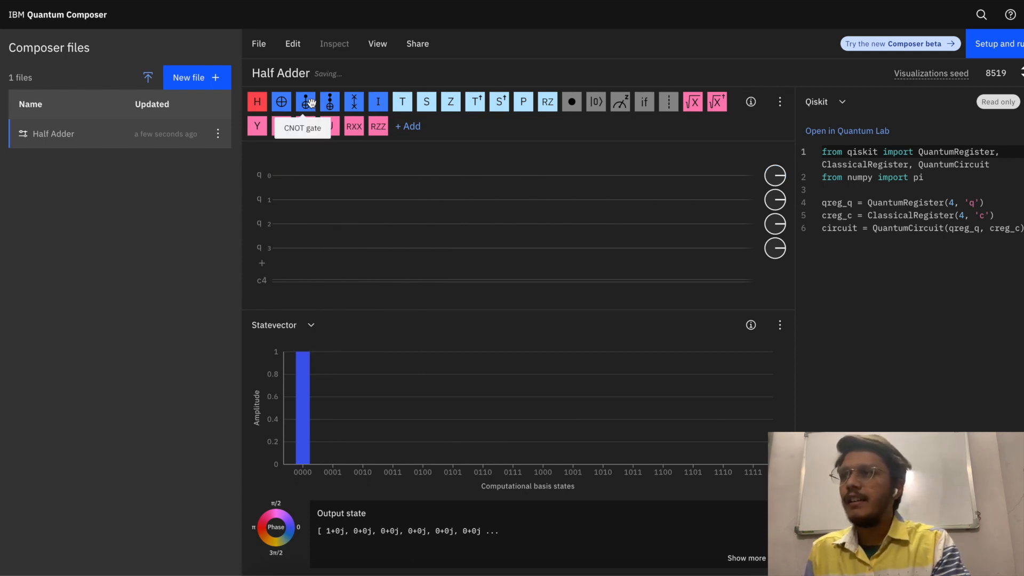
- Add CNOTs from q0 and q1 onto q2, then a Toffoli controlled by q0 and q1 onto q3
{"action": "left_click_drag", "start_coordinate": [305, 101], "coordinate": [313, 210]}
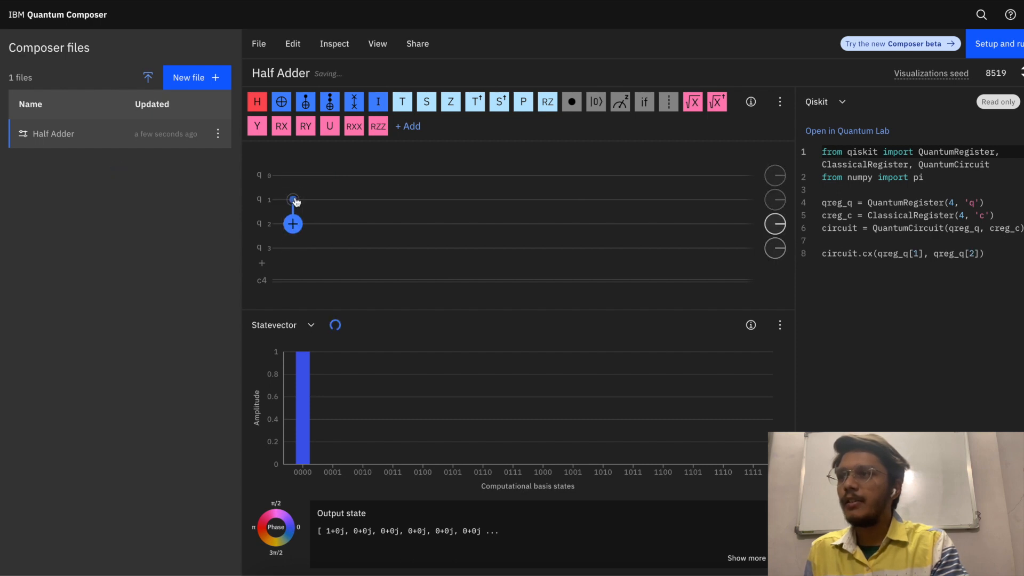
{"action": "left_click_drag", "start_coordinate": [293, 199], "coordinate": [293, 175]}
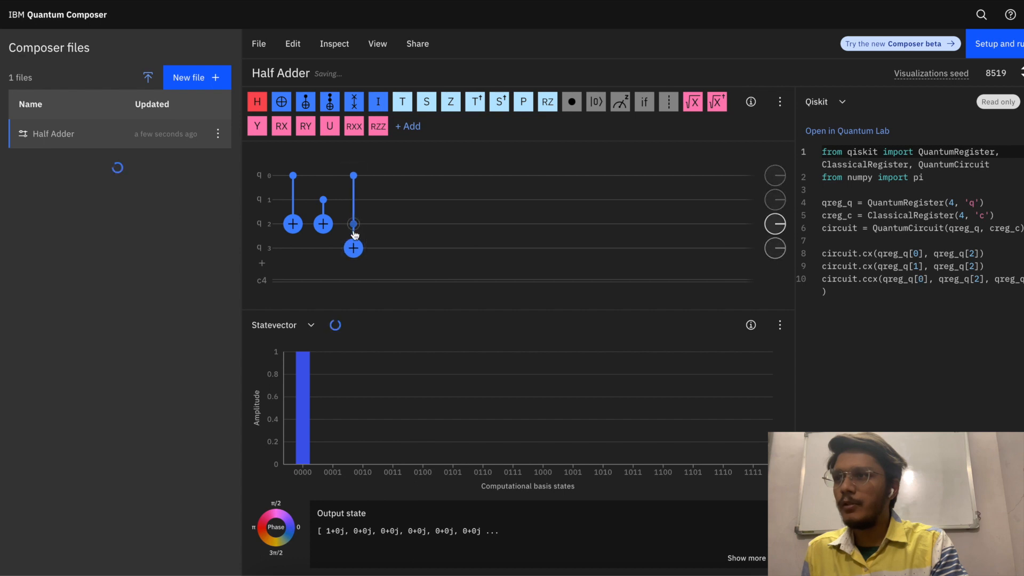
{"action": "left_click", "coordinate": [353, 190]}
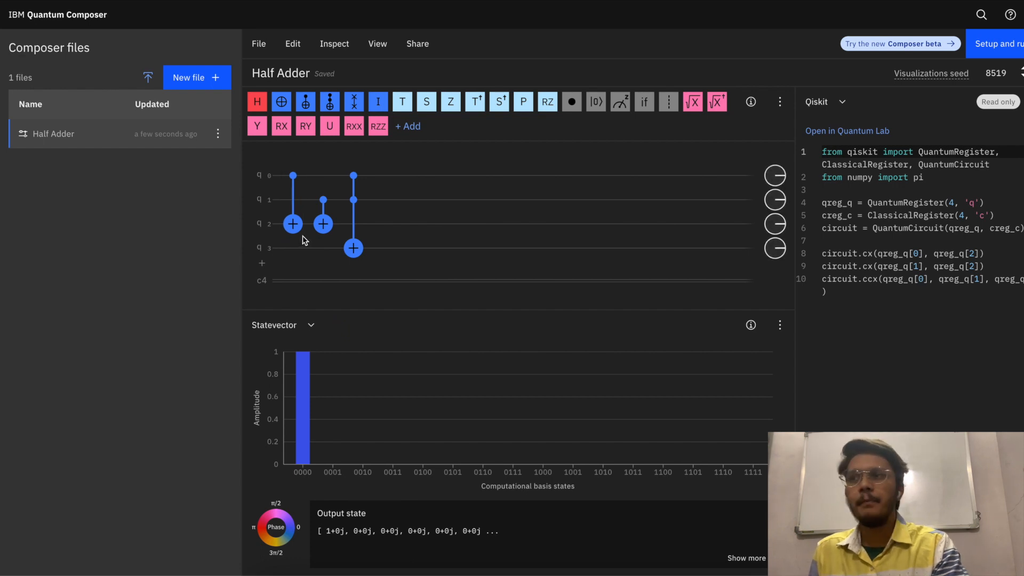
{"action": "mouse_move", "coordinate": [415, 271]}
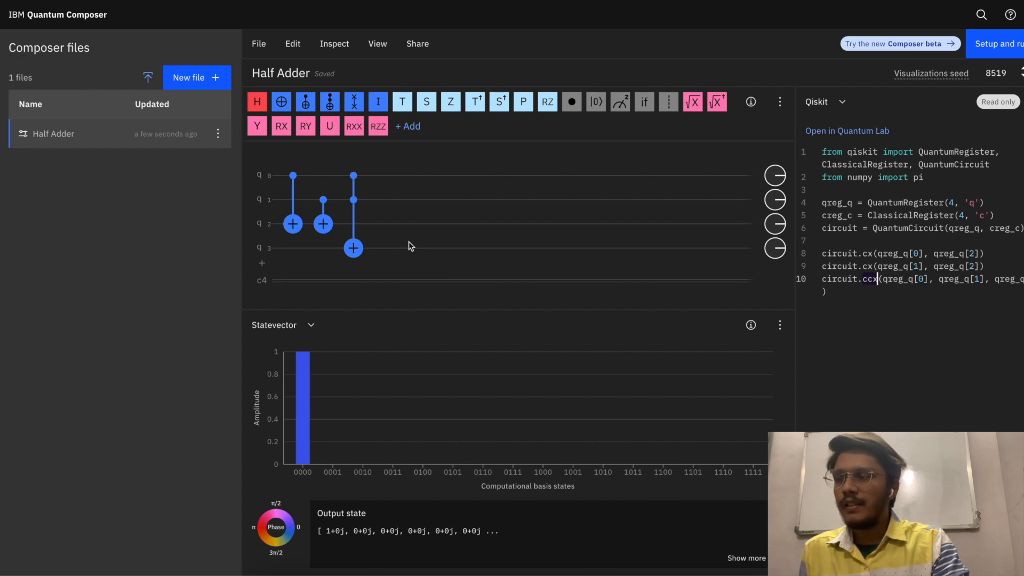
{"action": "mouse_move", "coordinate": [620, 101]}
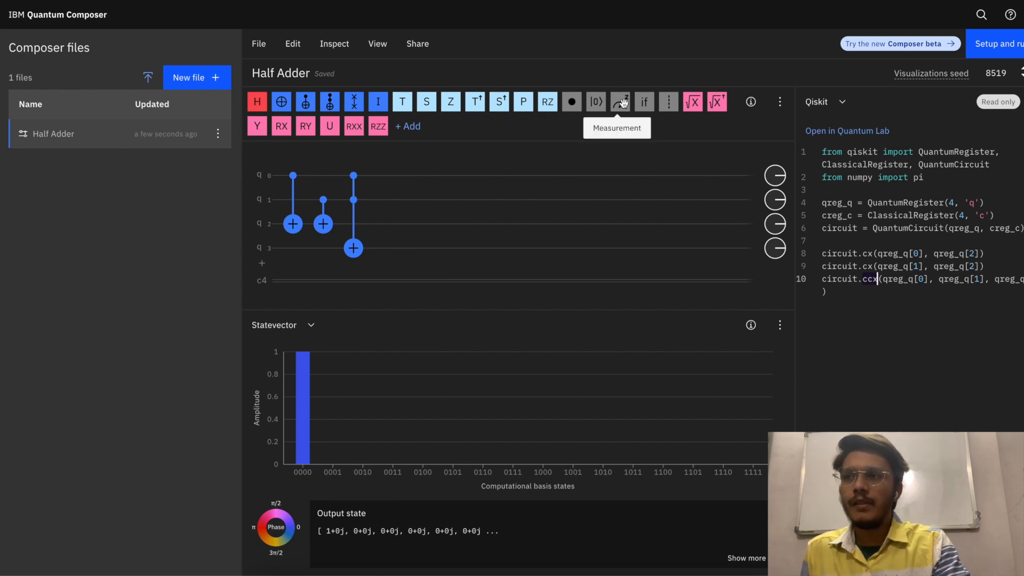
- Add measurements reading q3 into classical bit 3 and q2 into bit 2
{"action": "left_click_drag", "start_coordinate": [619, 101], "coordinate": [383, 248]}
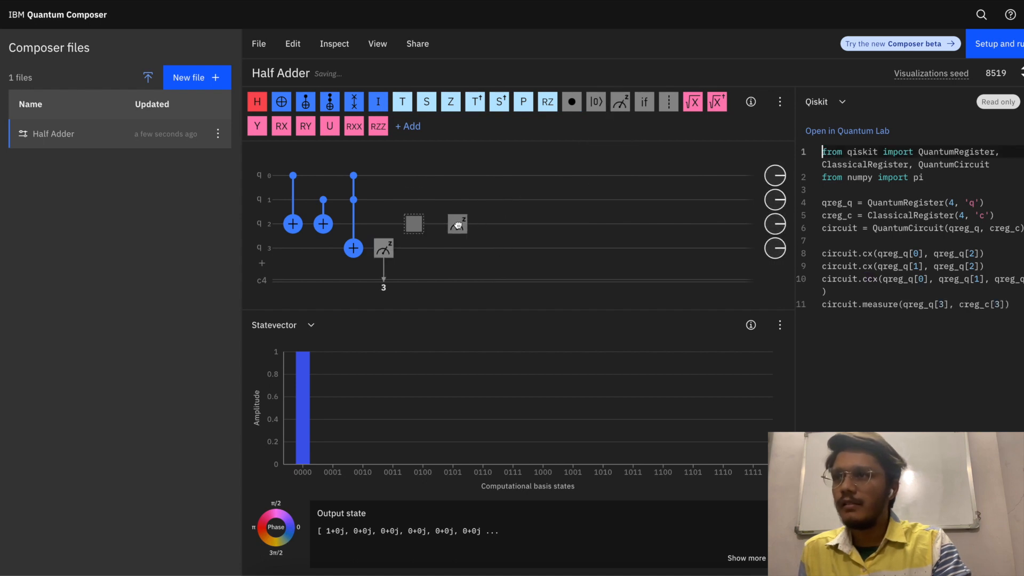
{"action": "left_click", "coordinate": [414, 224]}
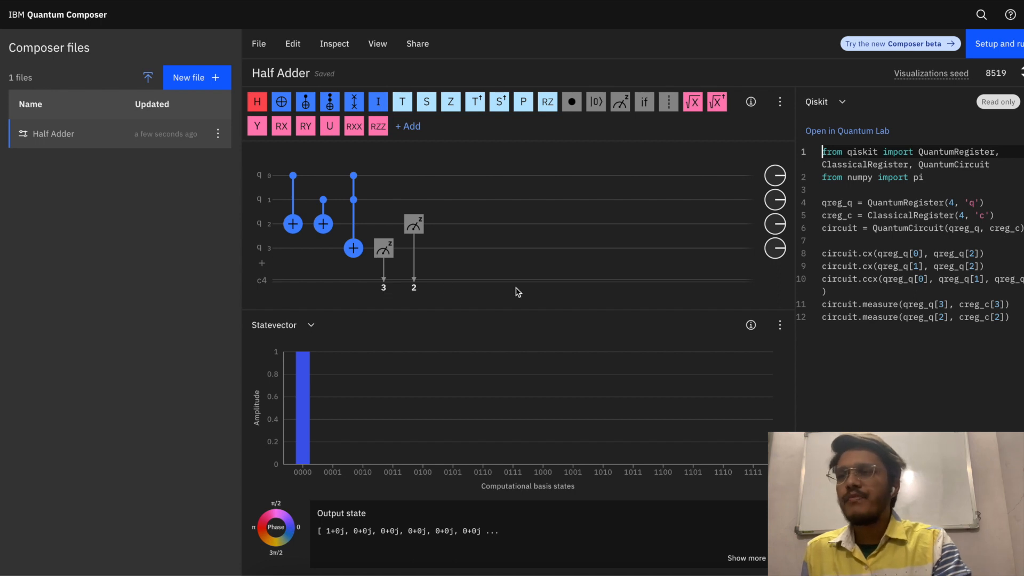
{"action": "mouse_move", "coordinate": [266, 189]}
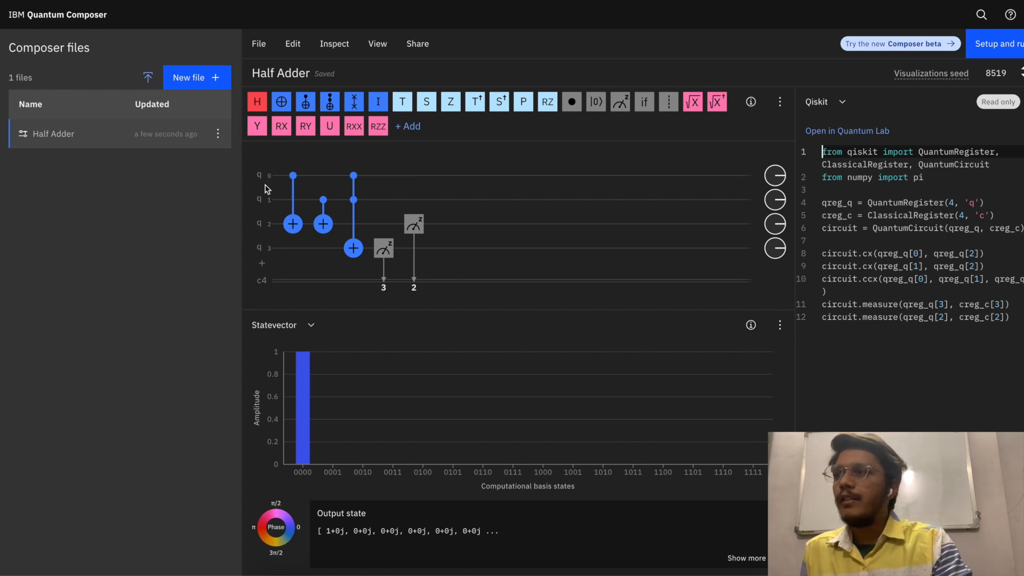
{"action": "mouse_move", "coordinate": [273, 191]}
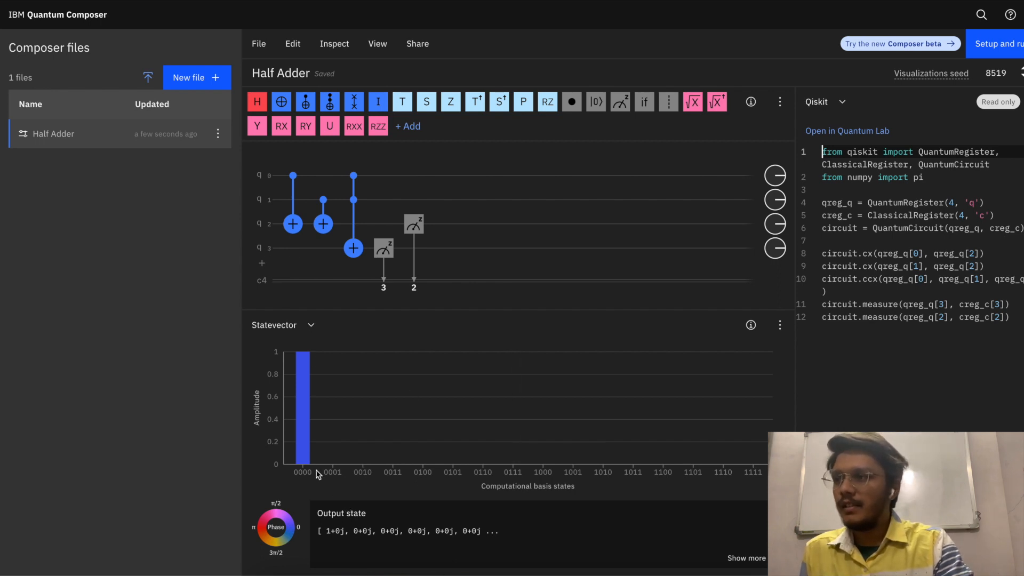
{"action": "mouse_move", "coordinate": [310, 475]}
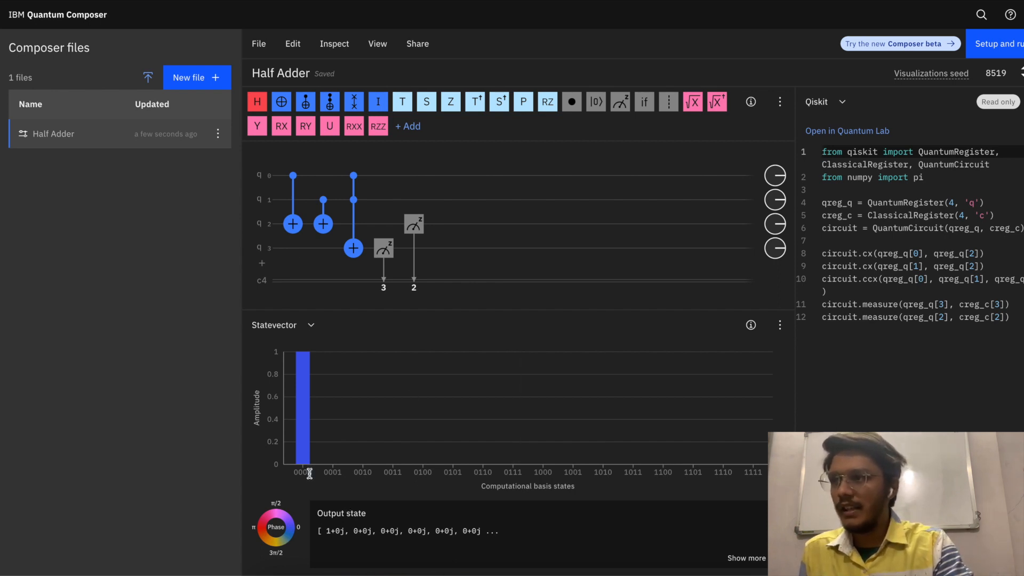
{"action": "mouse_move", "coordinate": [307, 480]}
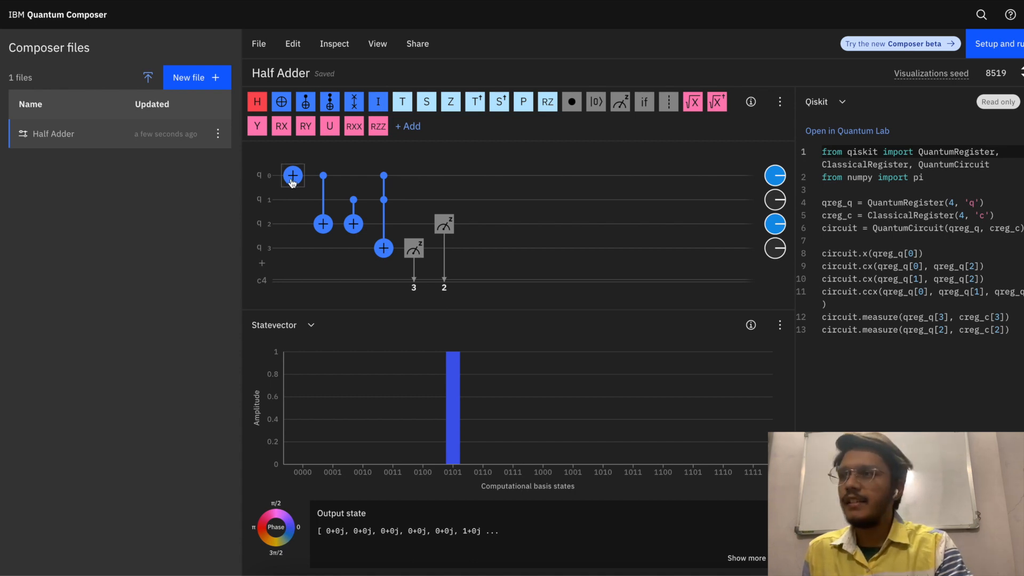
{"action": "mouse_move", "coordinate": [274, 181]}
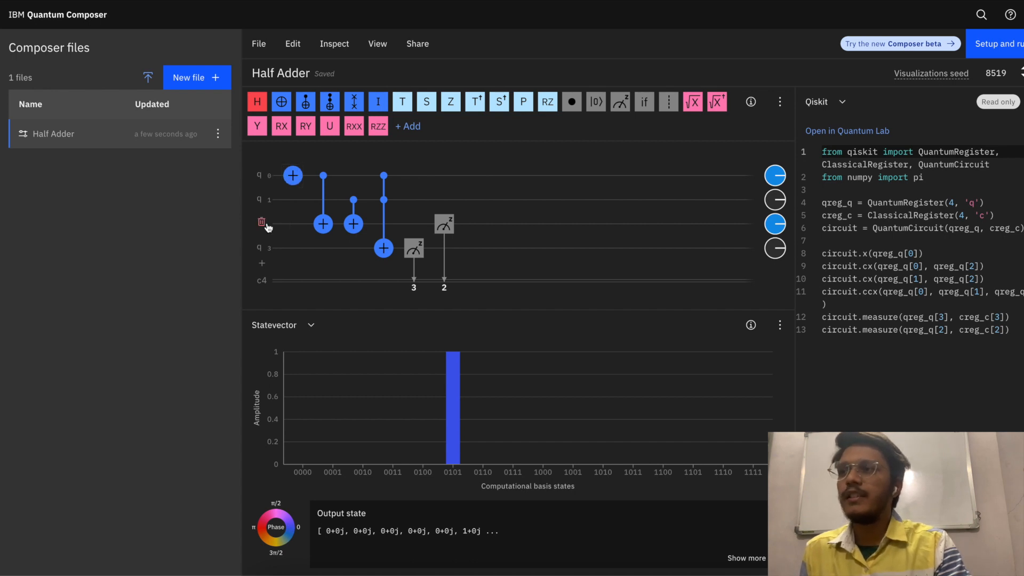
{"action": "mouse_move", "coordinate": [453, 401]}
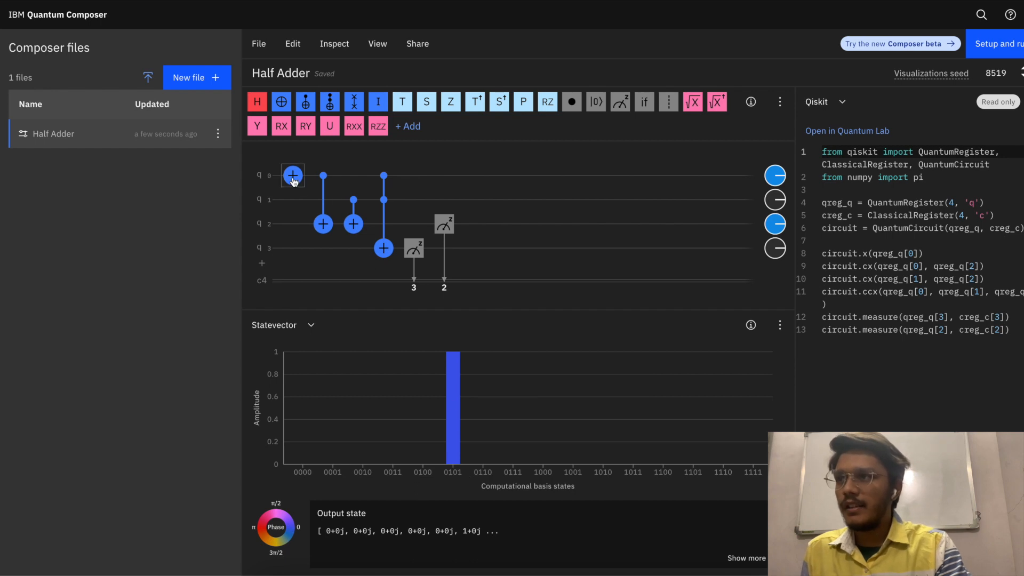
{"action": "mouse_move", "coordinate": [442, 460]}
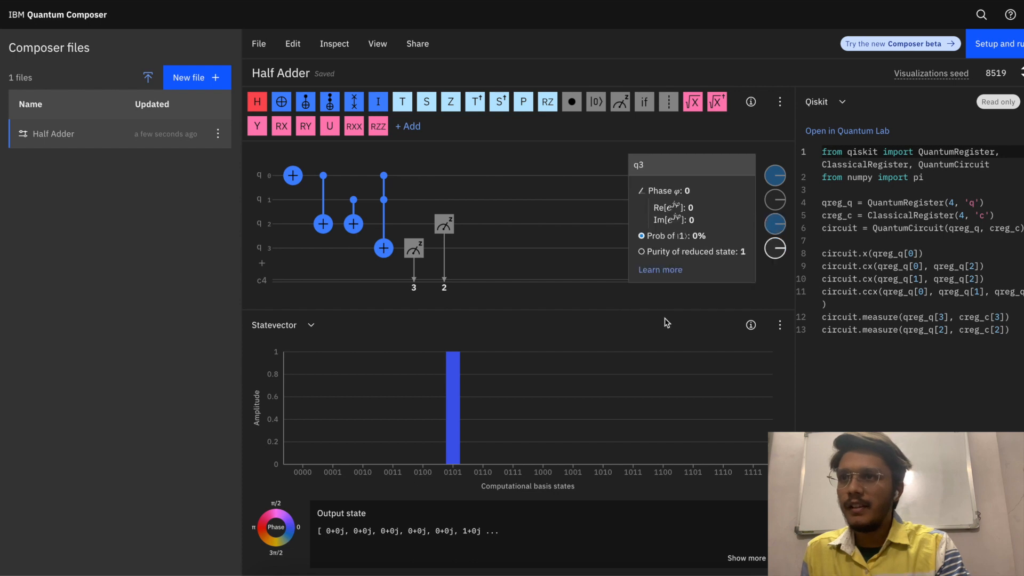
{"action": "mouse_move", "coordinate": [334, 340]}
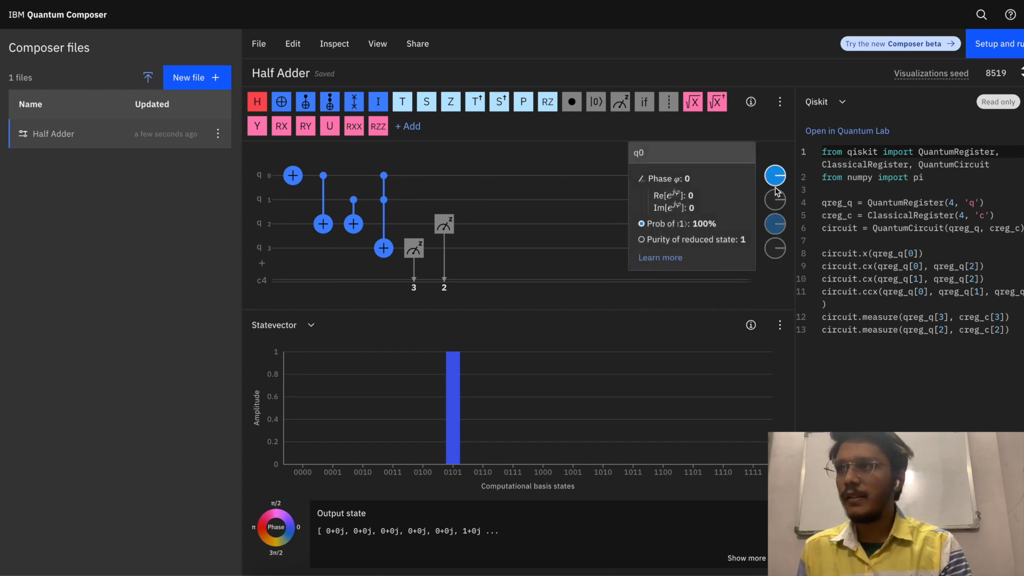
- Close the q0 state details after checking the 0101 statevector peak
{"action": "left_click", "coordinate": [767, 224]}
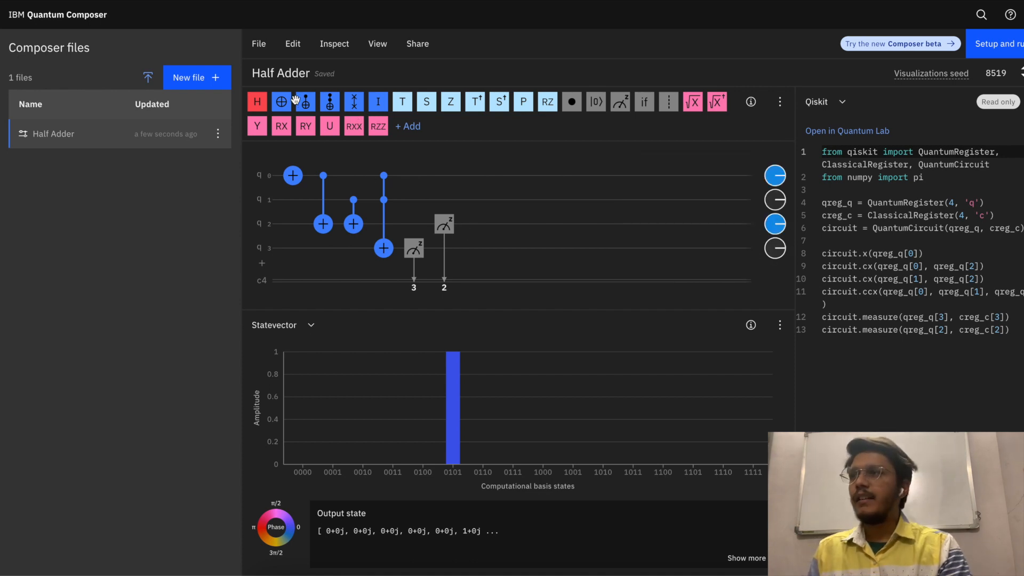
- Add an X gate on q1, close the q0 details, and view state 1011 as a Q-sphere
{"action": "left_click", "coordinate": [291, 200]}
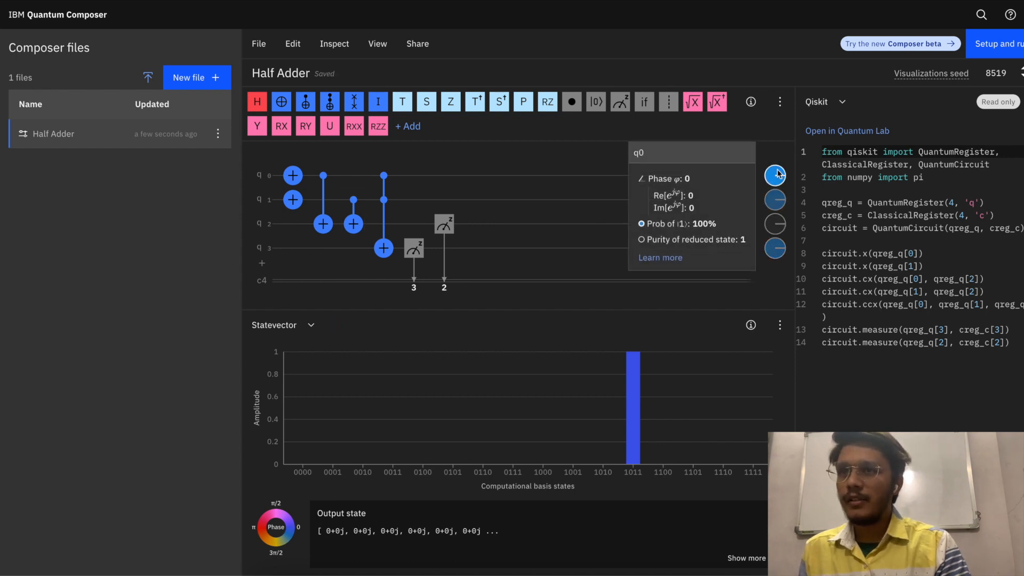
{"action": "left_click", "coordinate": [774, 199]}
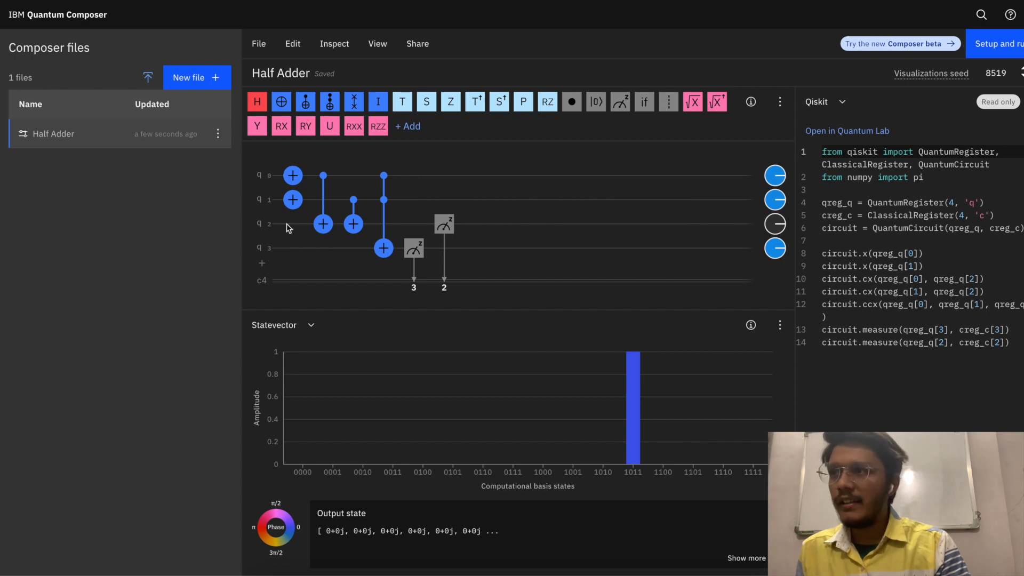
{"action": "mouse_move", "coordinate": [773, 224]}
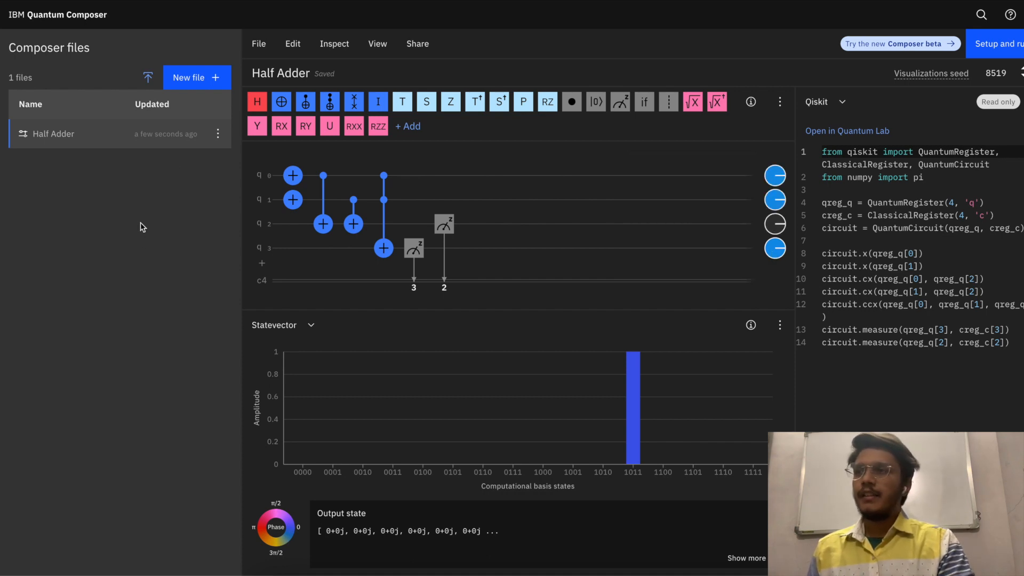
{"action": "mouse_move", "coordinate": [710, 313]}
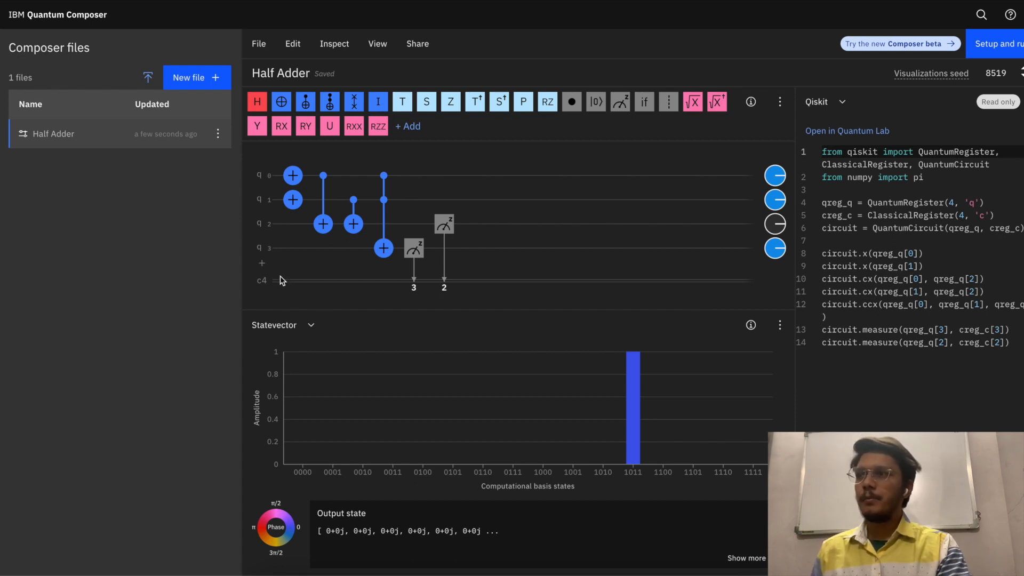
{"action": "mouse_move", "coordinate": [551, 308]}
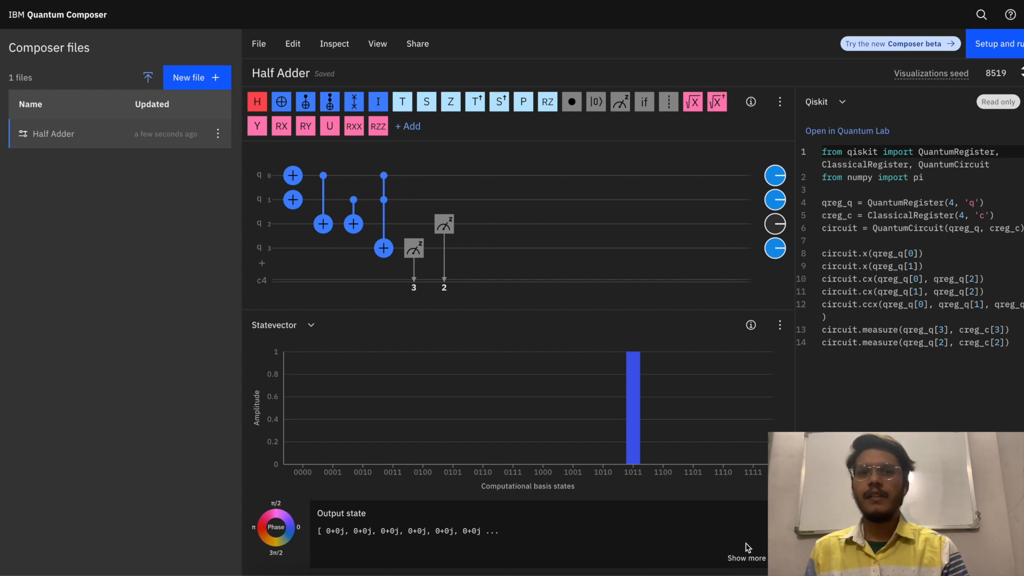
{"action": "left_click", "coordinate": [283, 325]}
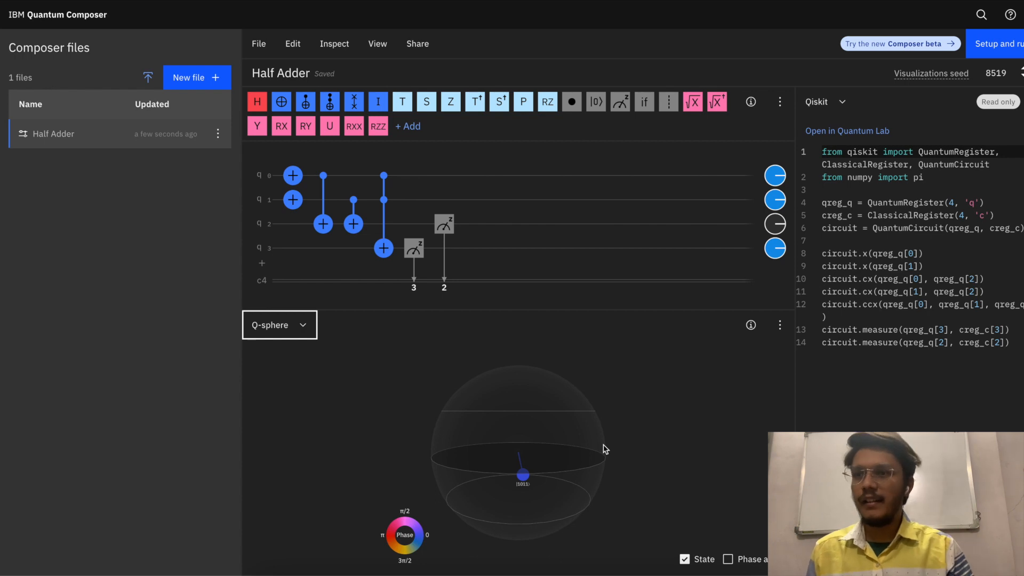
{"action": "mouse_move", "coordinate": [523, 475]}
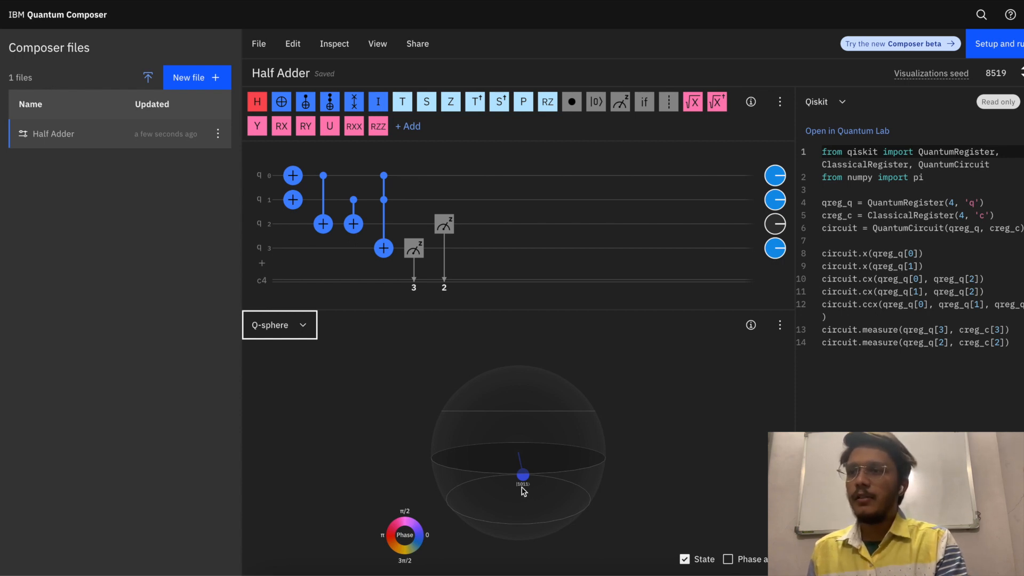
{"action": "mouse_move", "coordinate": [509, 491]}
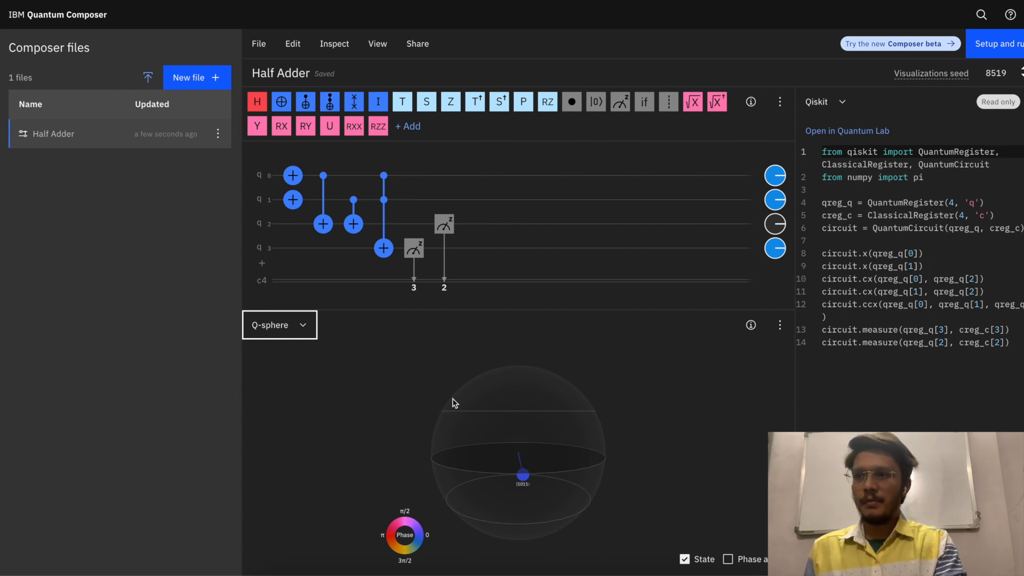
{"action": "mouse_move", "coordinate": [532, 456]}
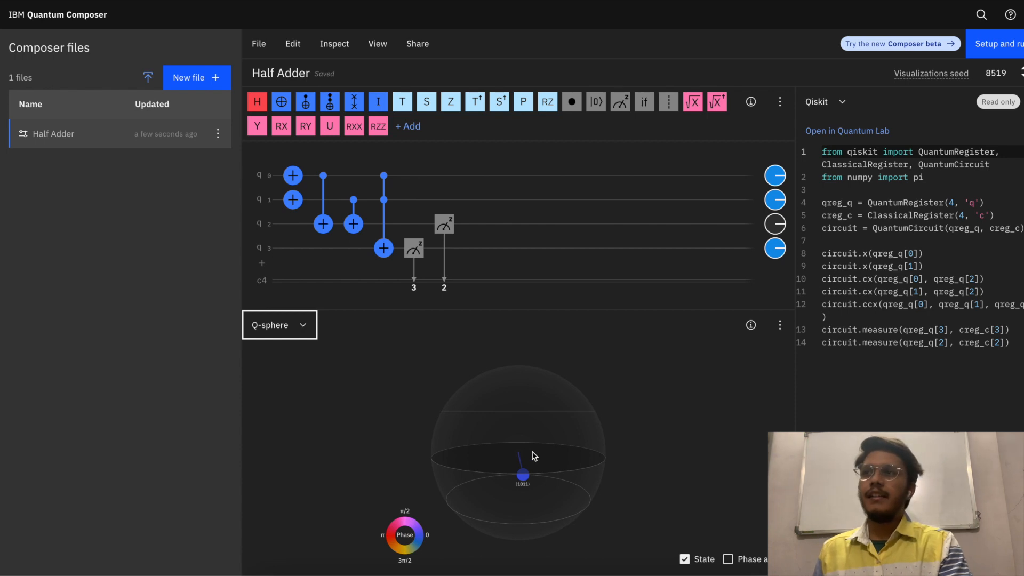